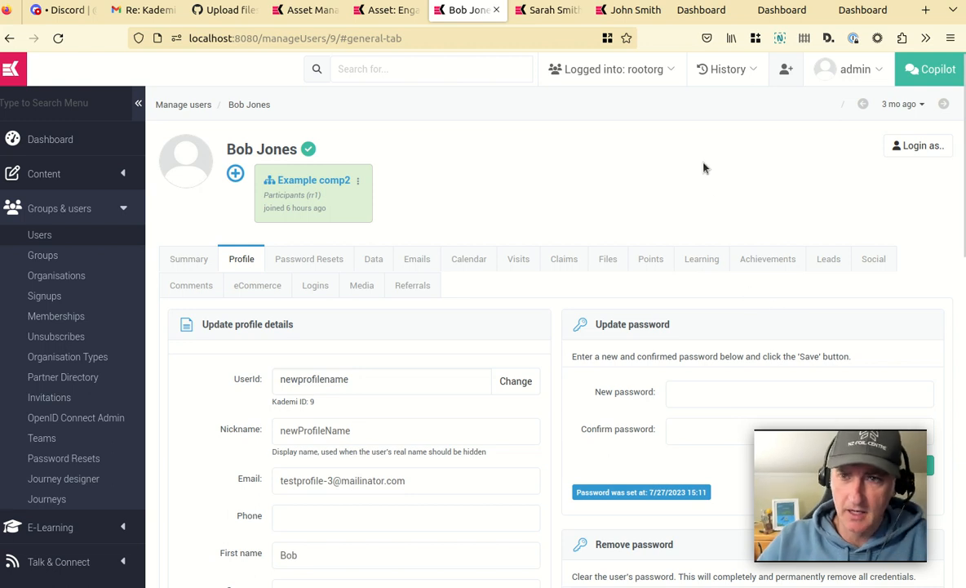
pyautogui.moveTo(689, 168)
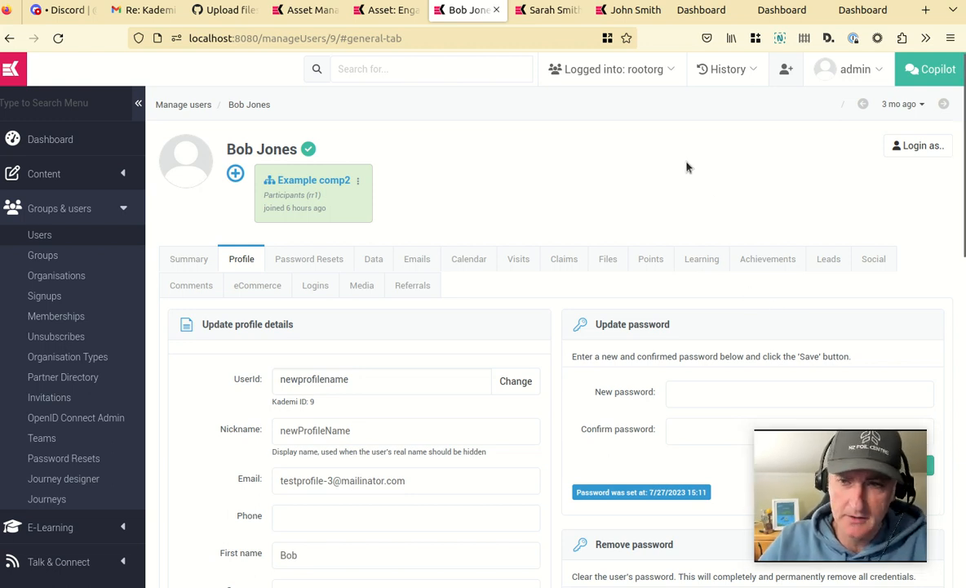
pyautogui.moveTo(376, 98)
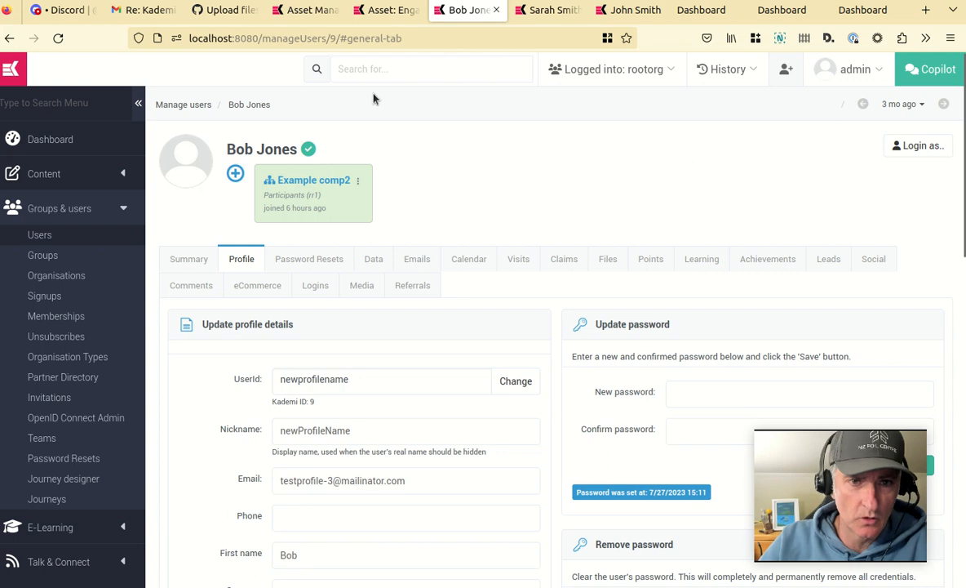
pyautogui.moveTo(862, 9)
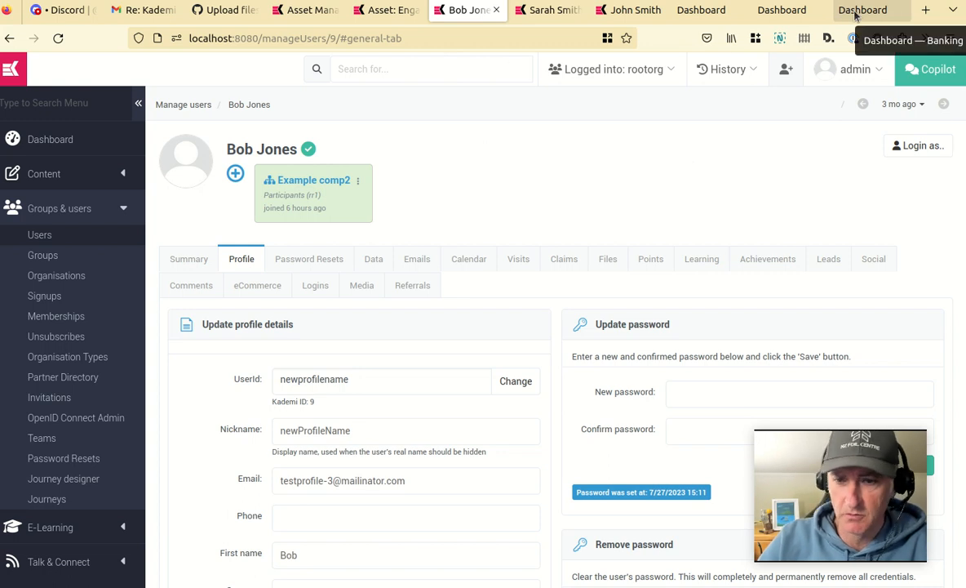
# - View the HomeBuild dashboards of John Smith and Bob Jones, both listing no assets
pyautogui.click(862, 10)
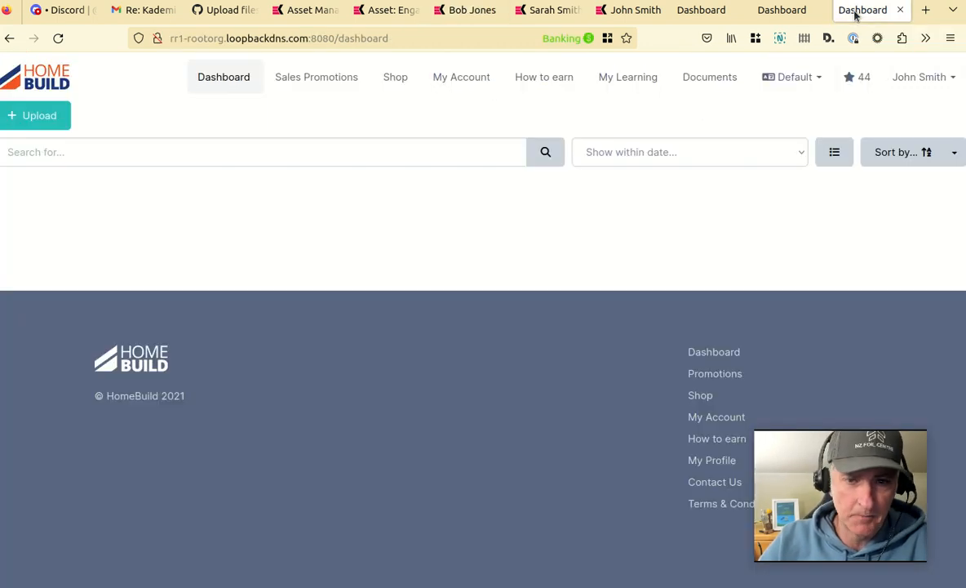
pyautogui.moveTo(179, 111)
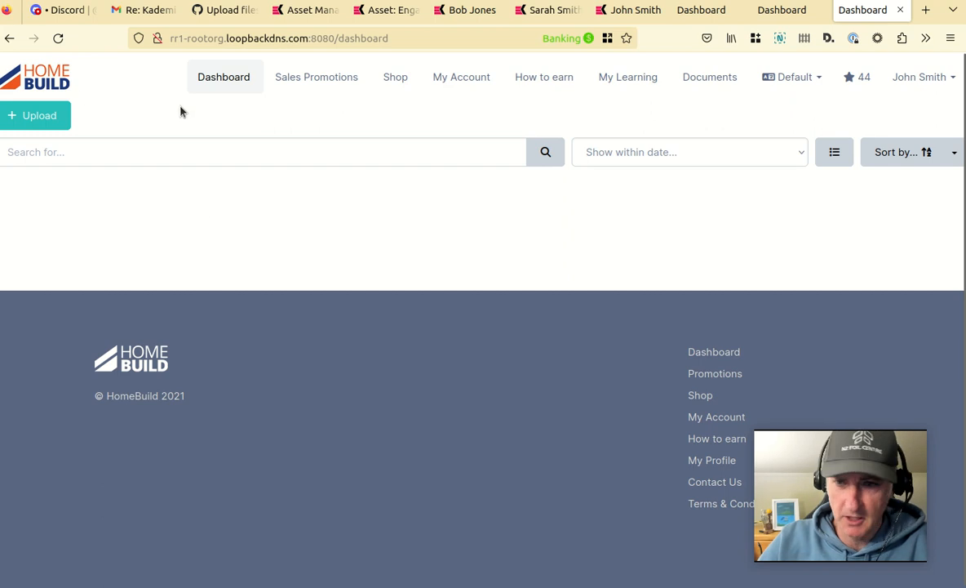
pyautogui.moveTo(493, 59)
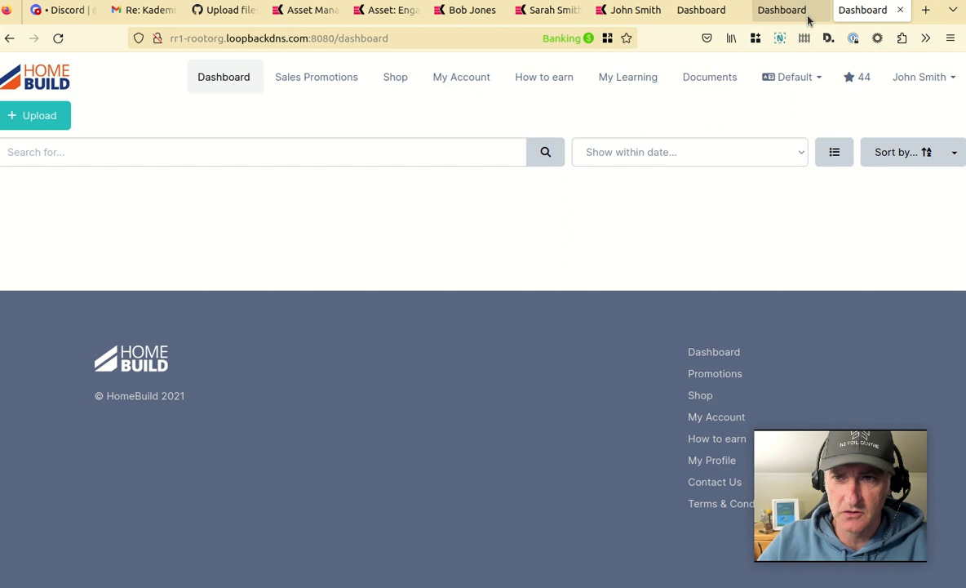
pyautogui.click(780, 10)
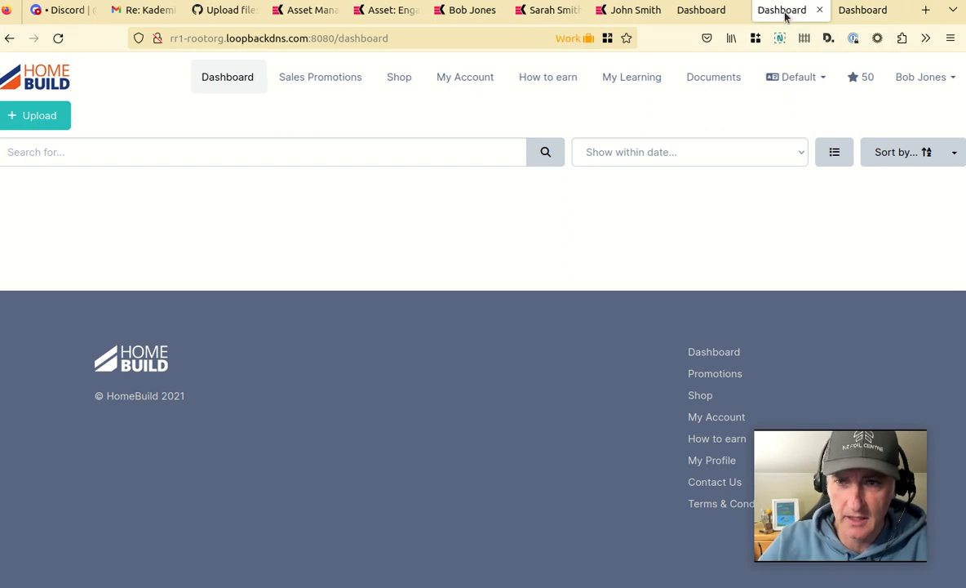
pyautogui.moveTo(701, 10)
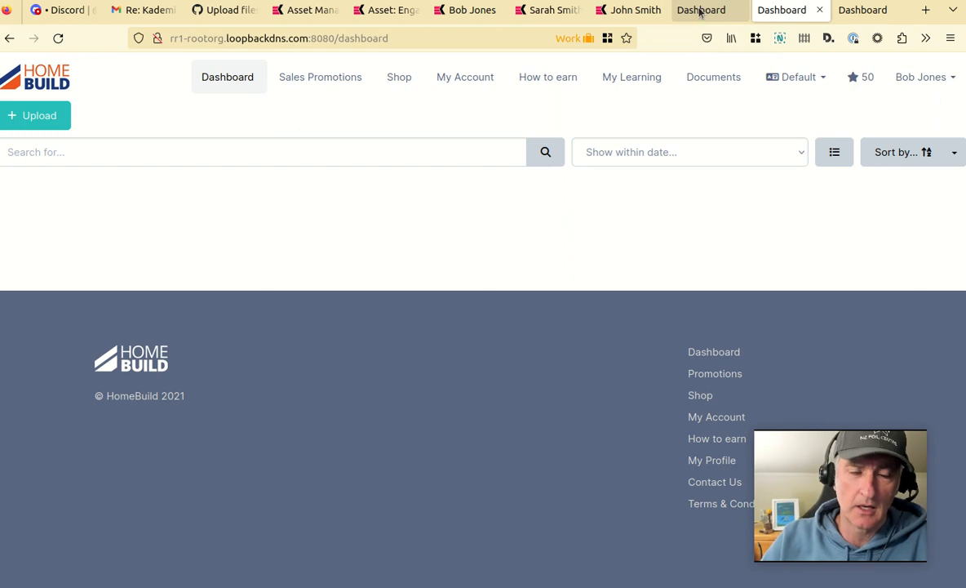
pyautogui.moveTo(39, 114)
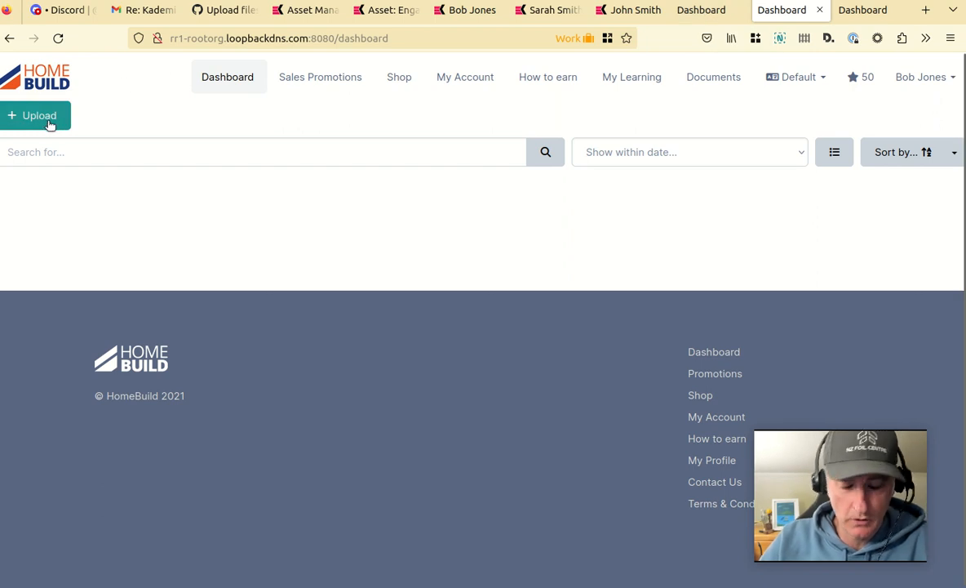
pyautogui.moveTo(134, 152)
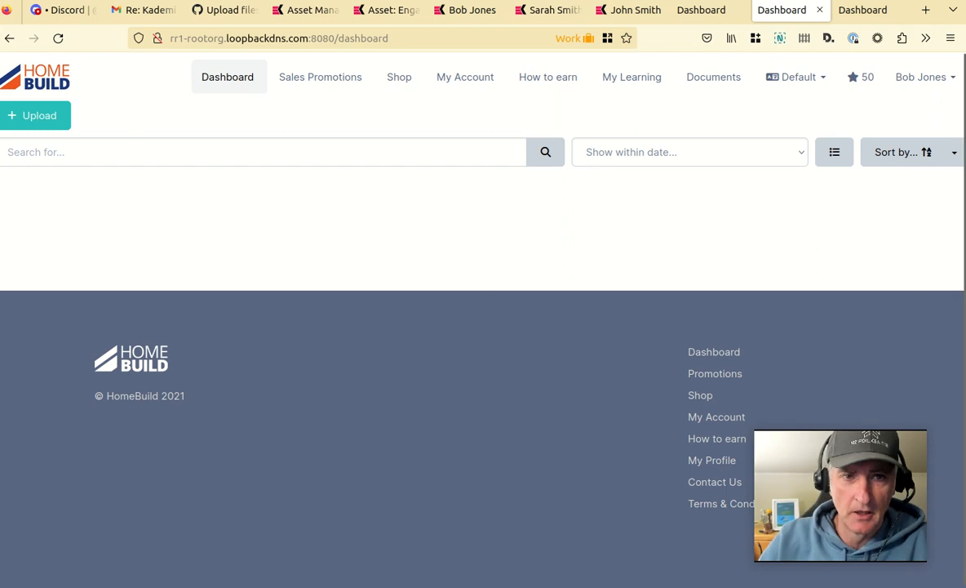
# - Search the Asset Manager for 'data' so only data-recs.png is listed
pyautogui.click(307, 10)
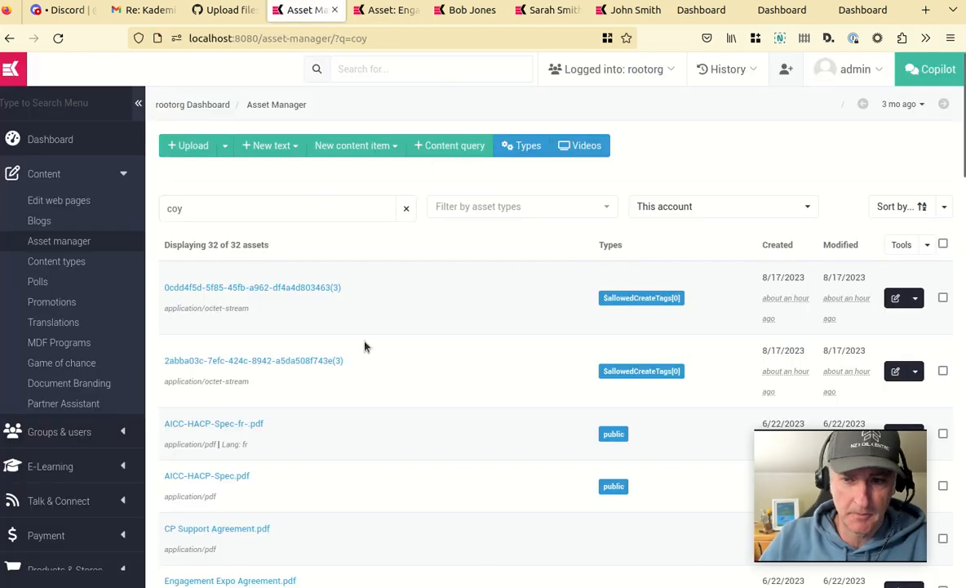
pyautogui.moveTo(288, 282)
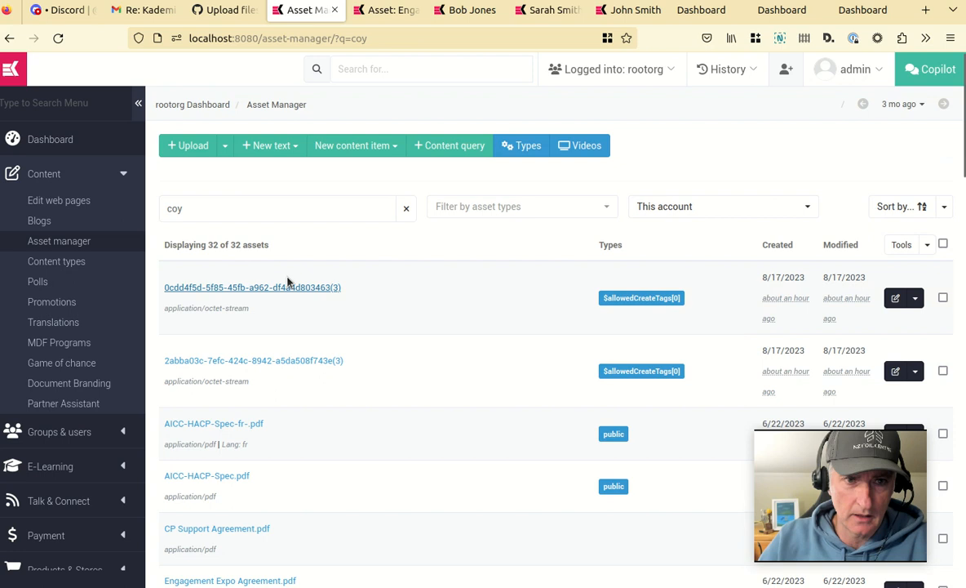
pyautogui.moveTo(413, 116)
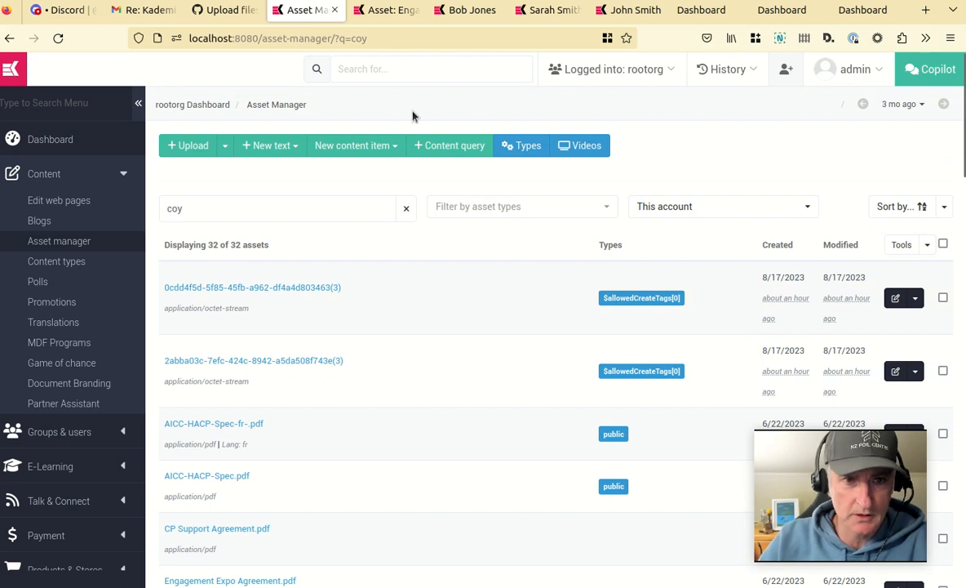
pyautogui.tripleClick(278, 209)
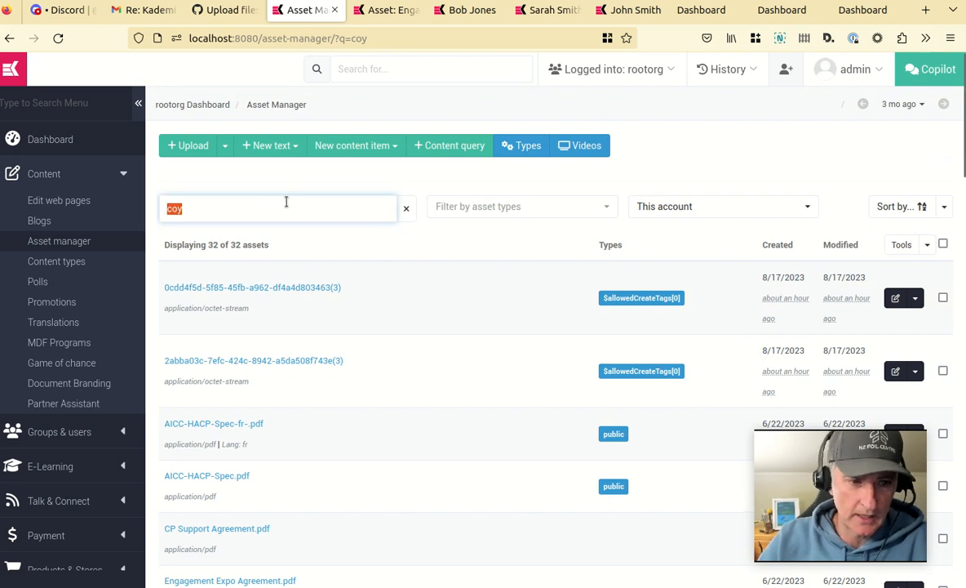
pyautogui.write('data')
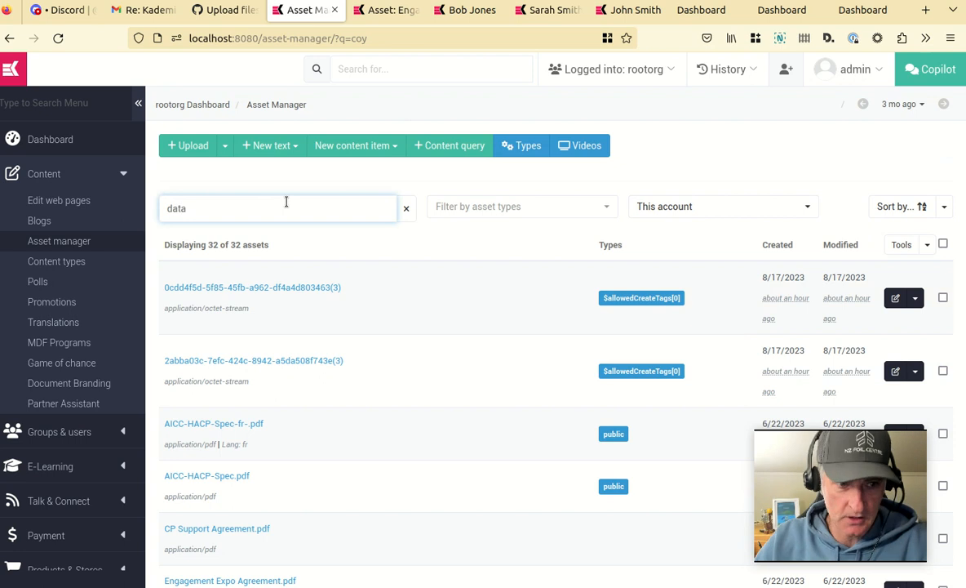
pyautogui.press('Return')
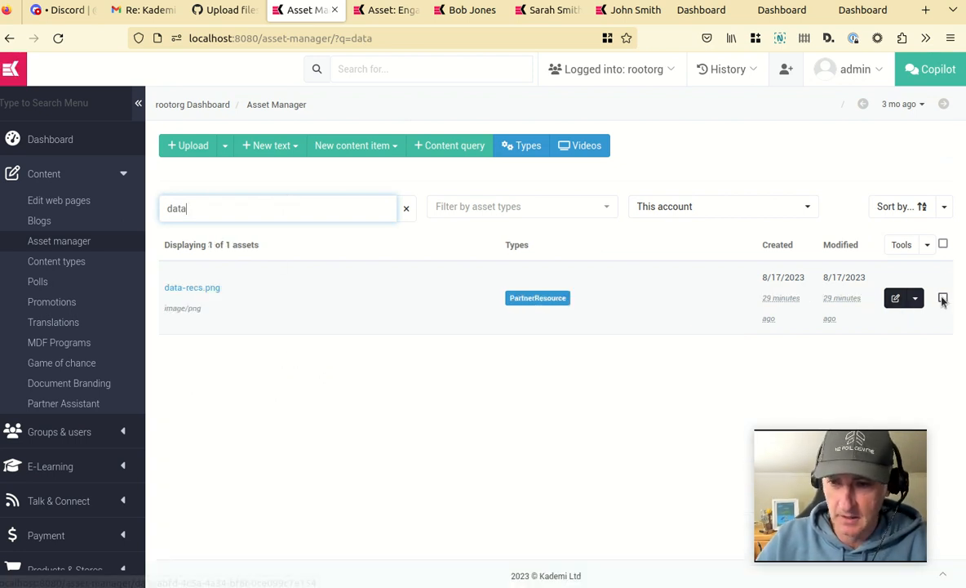
# - Add the public asset type to data-recs.png via Add Type to Selected
pyautogui.click(901, 245)
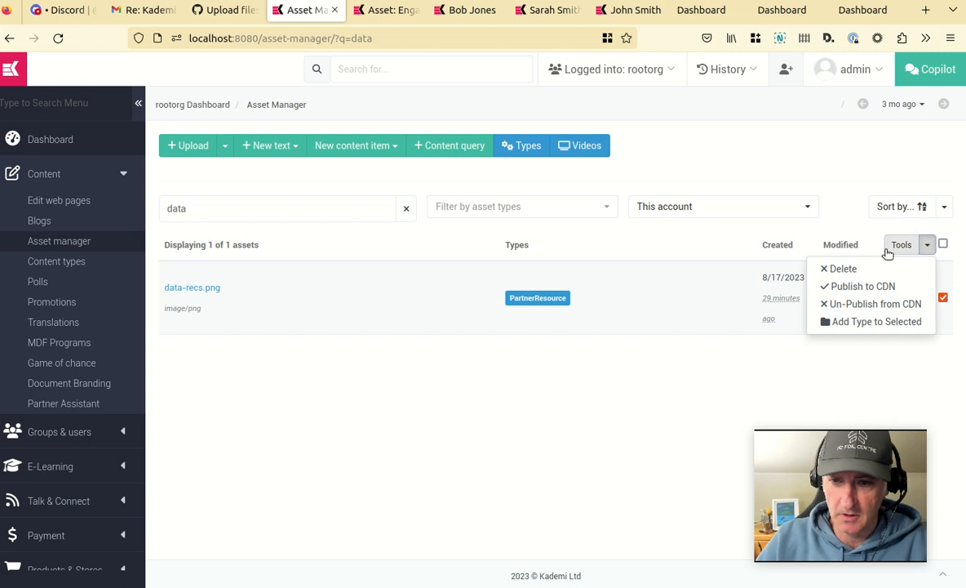
pyautogui.click(876, 320)
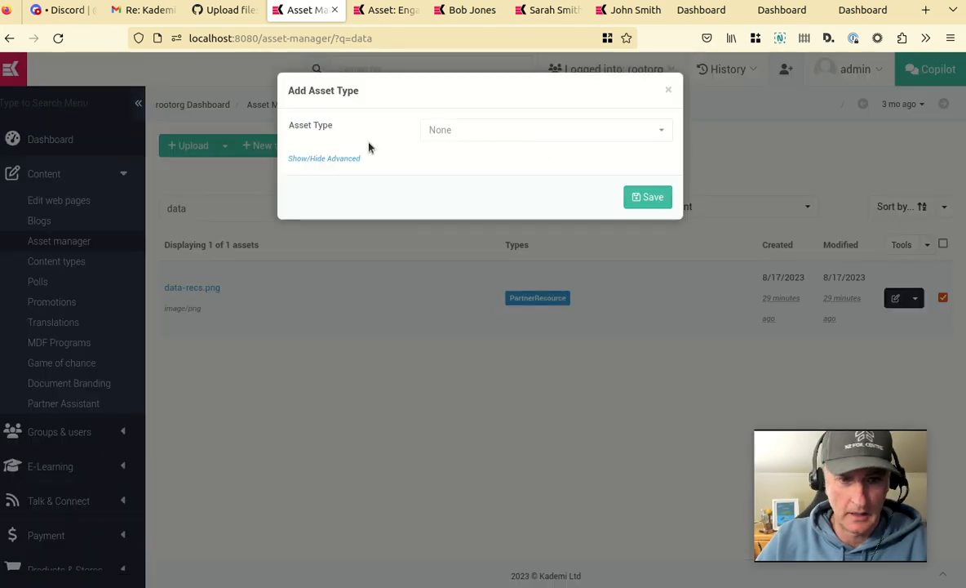
pyautogui.click(546, 130)
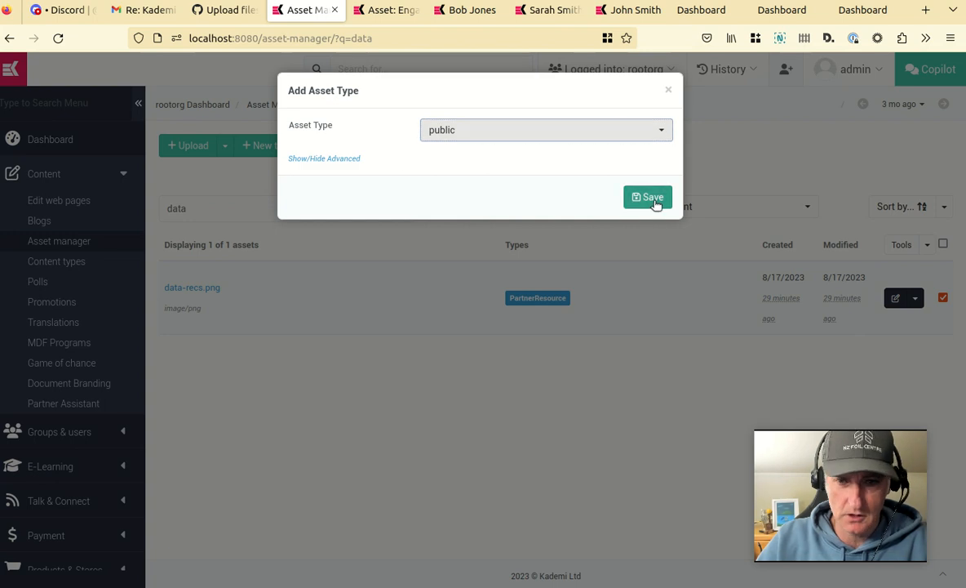
pyautogui.click(646, 196)
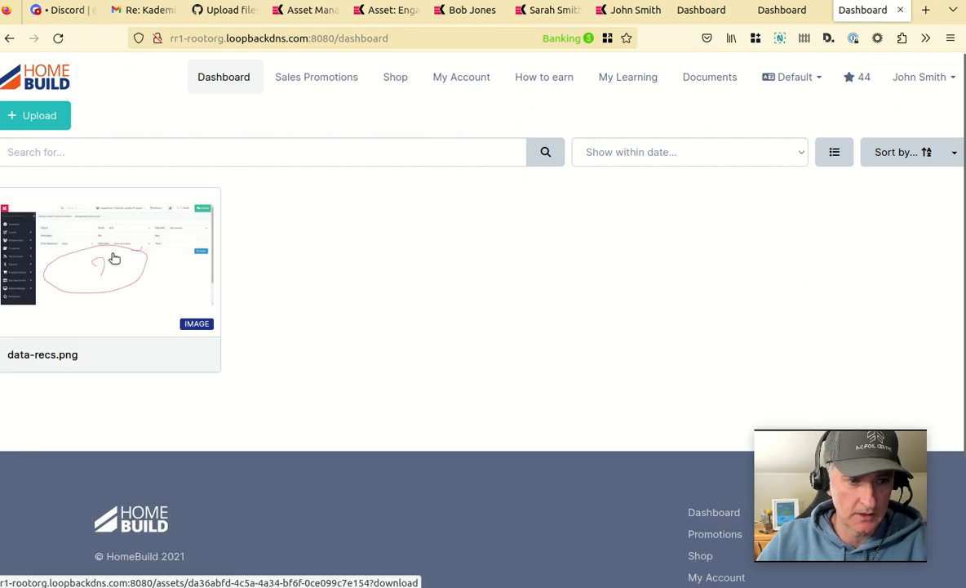
pyautogui.moveTo(395, 178)
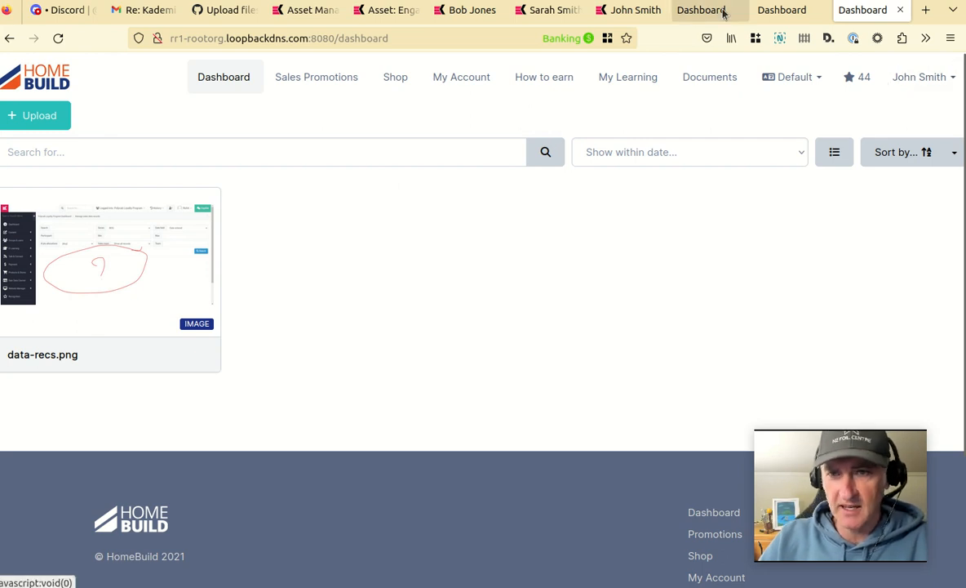
# - Compare John Smith's dashboard showing data-recs.png with Bob Jones's empty one, then view Bob's admin profile
pyautogui.click(782, 10)
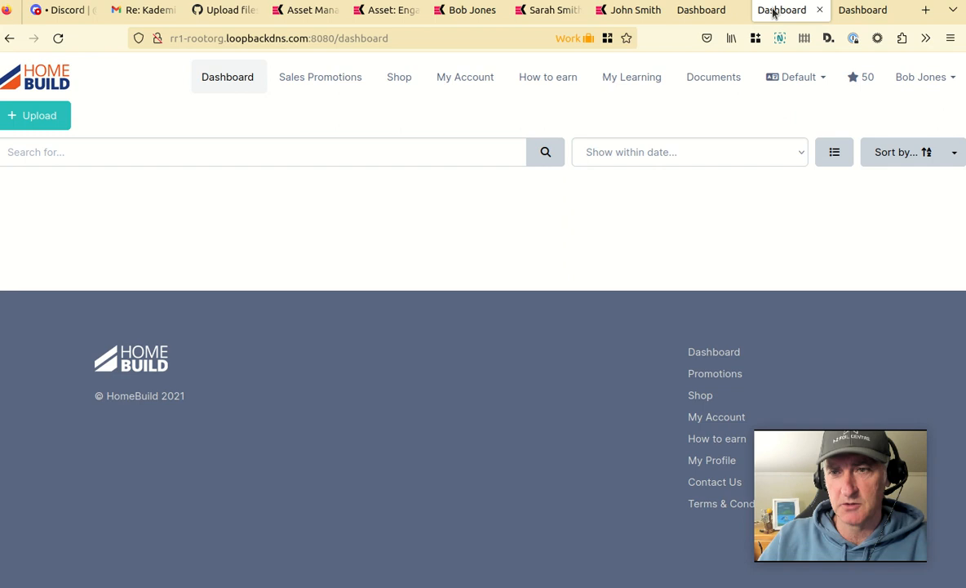
pyautogui.click(862, 9)
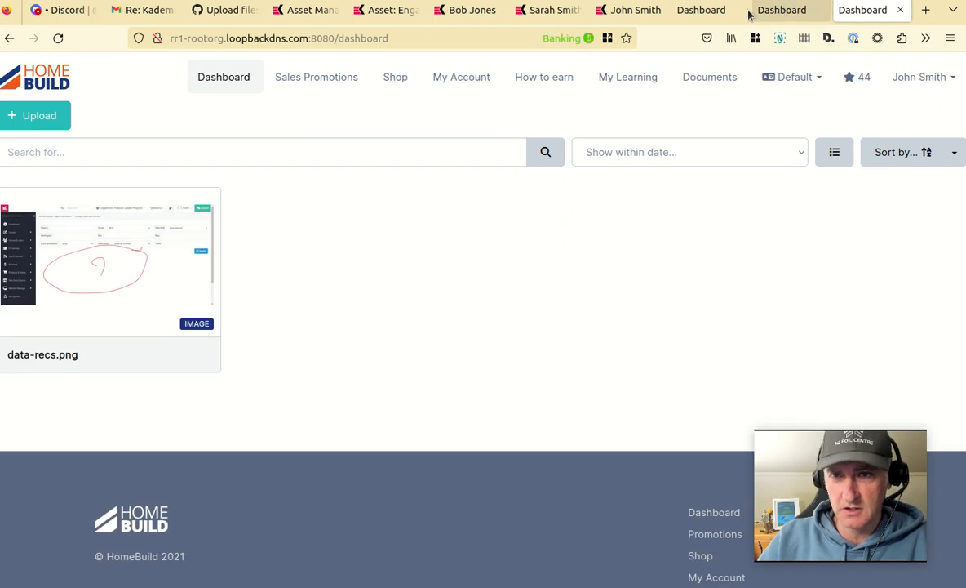
pyautogui.click(780, 10)
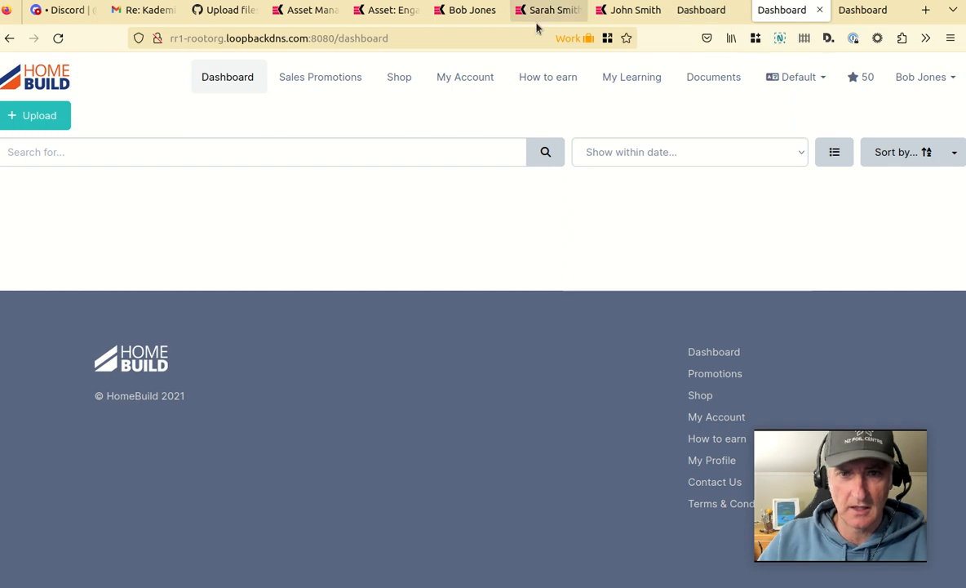
pyautogui.click(467, 9)
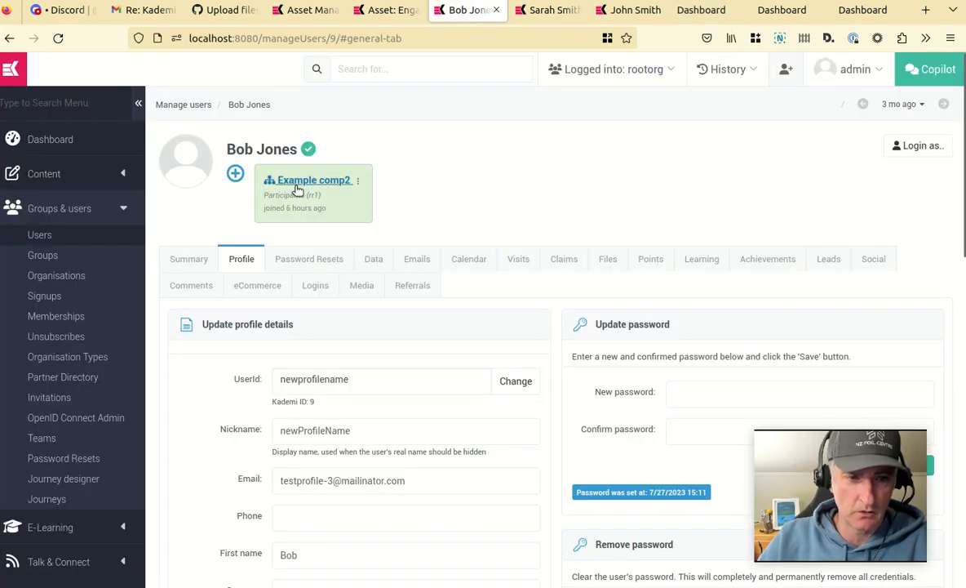
pyautogui.click(549, 10)
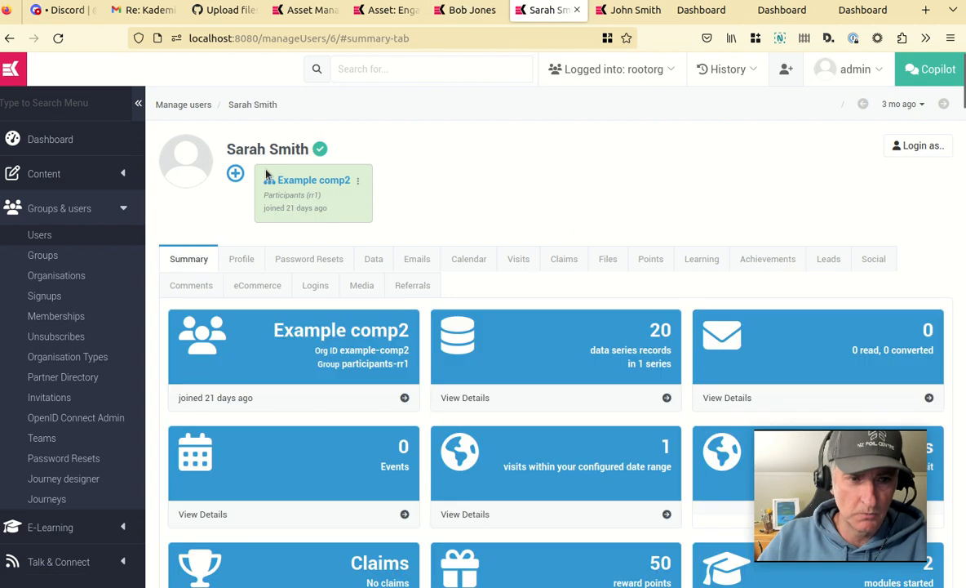
pyautogui.moveTo(329, 162)
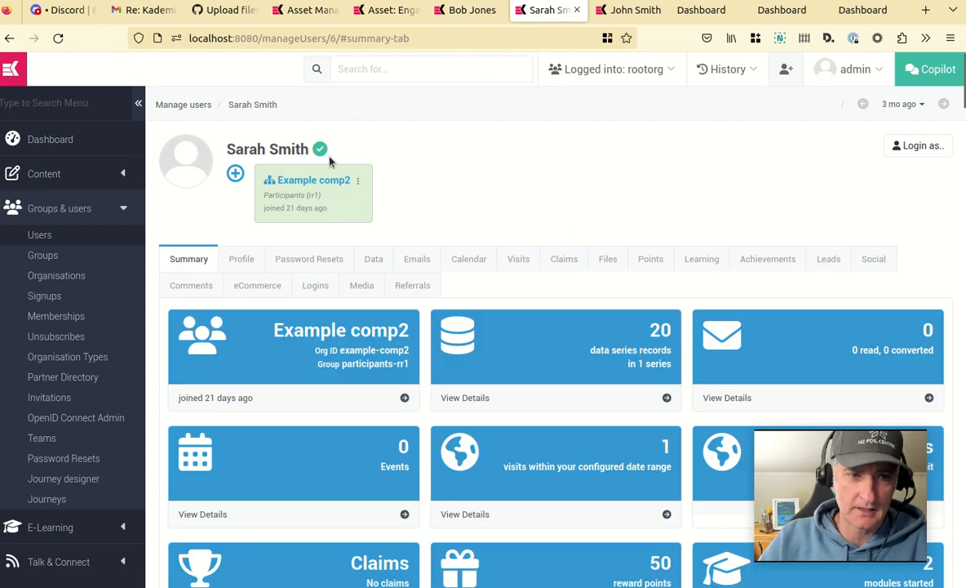
pyautogui.click(628, 9)
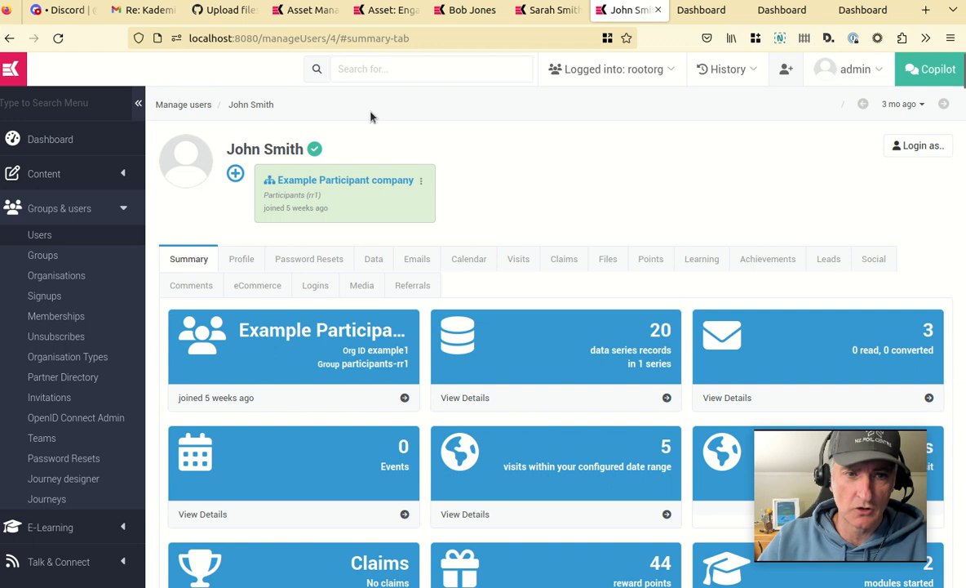
pyautogui.moveTo(258, 107)
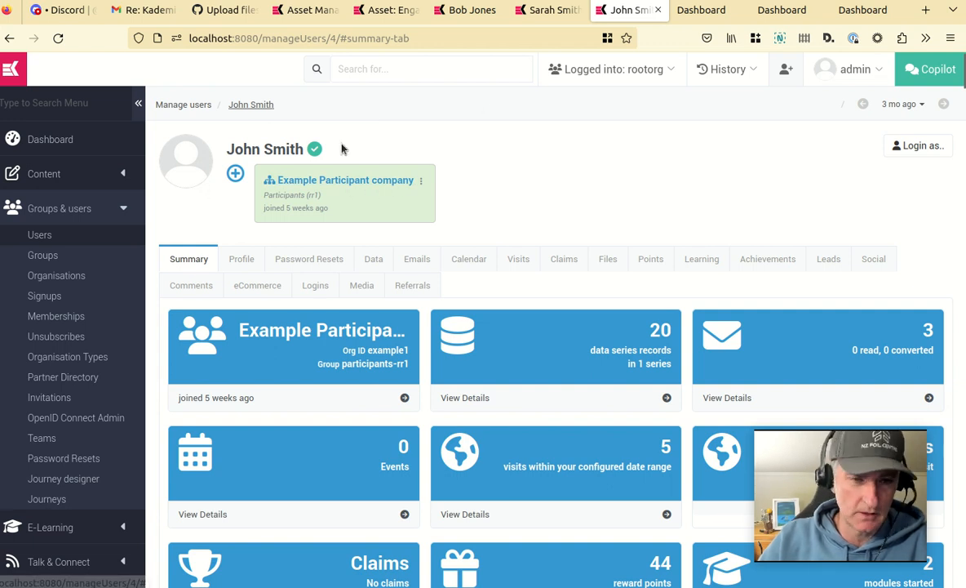
# - Reload the dashboards: data-recs.png shows for John and Sarah Smith, not Bob Jones
pyautogui.click(862, 10)
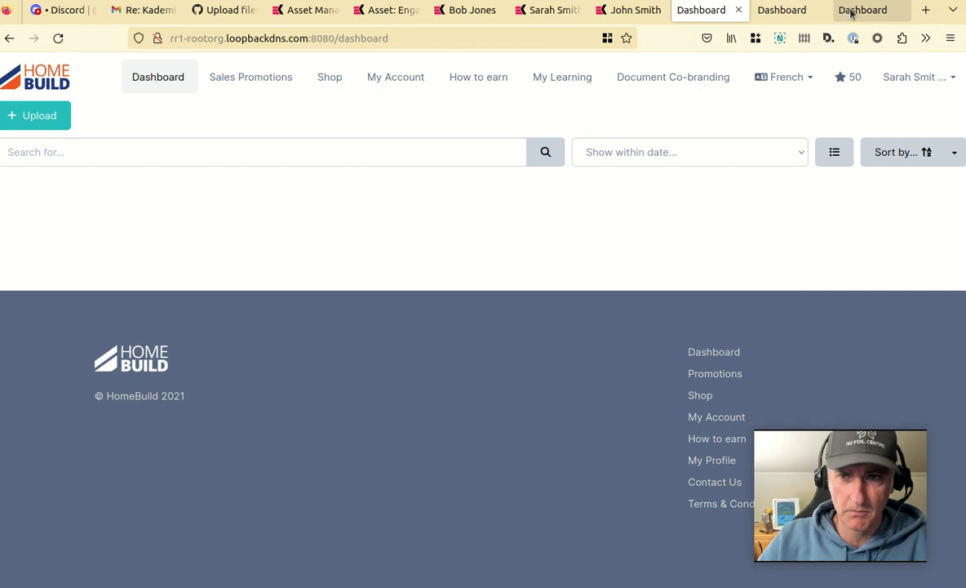
pyautogui.click(862, 10)
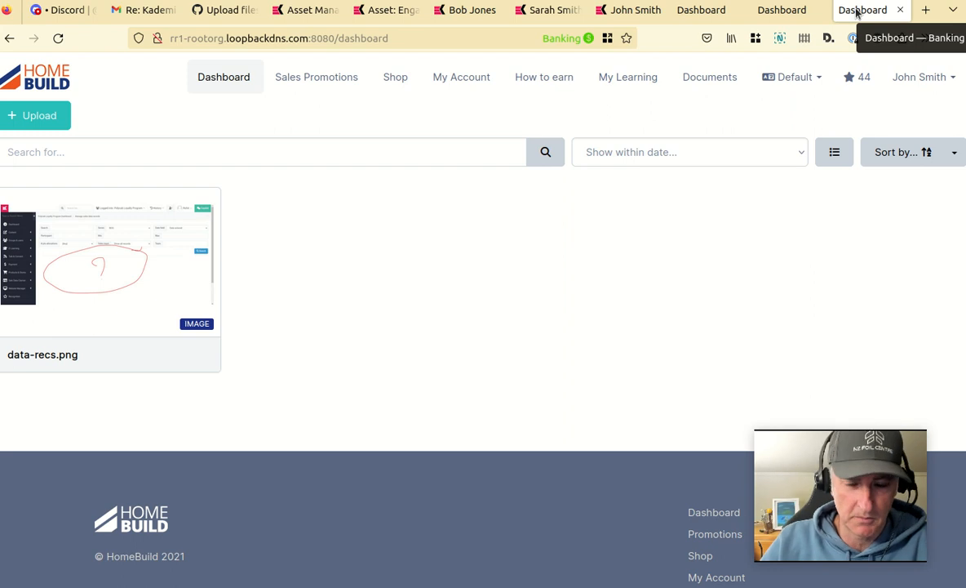
pyautogui.moveTo(118, 196)
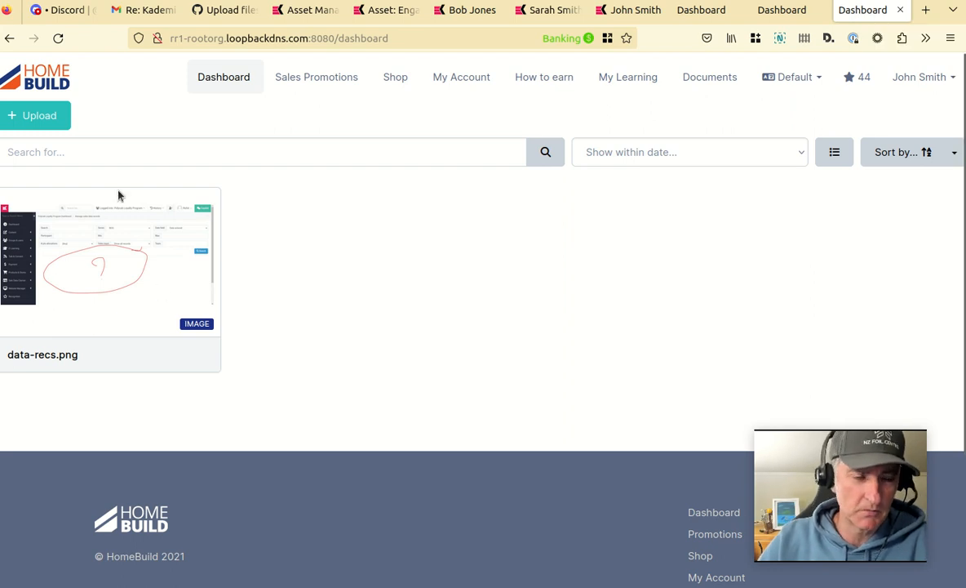
pyautogui.click(58, 39)
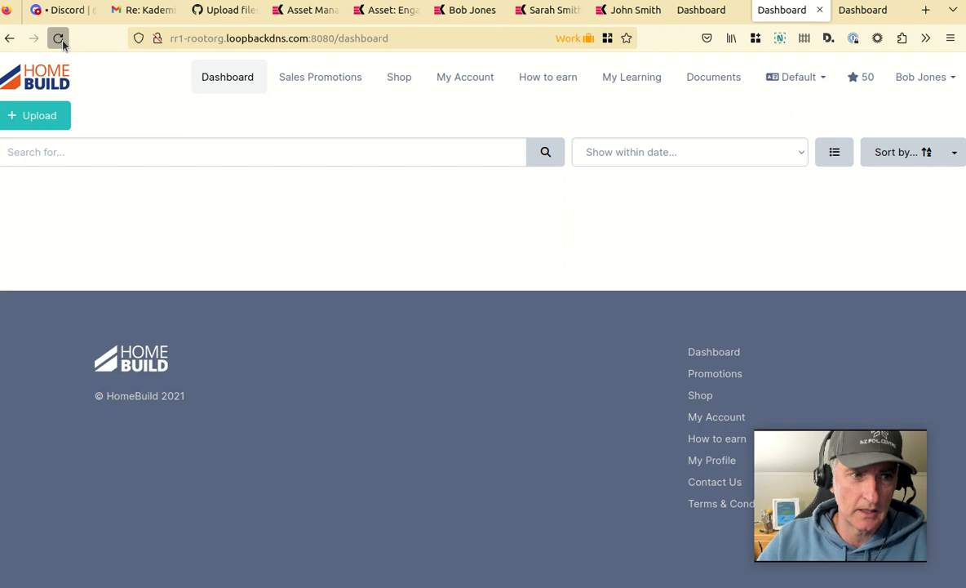
pyautogui.click(59, 40)
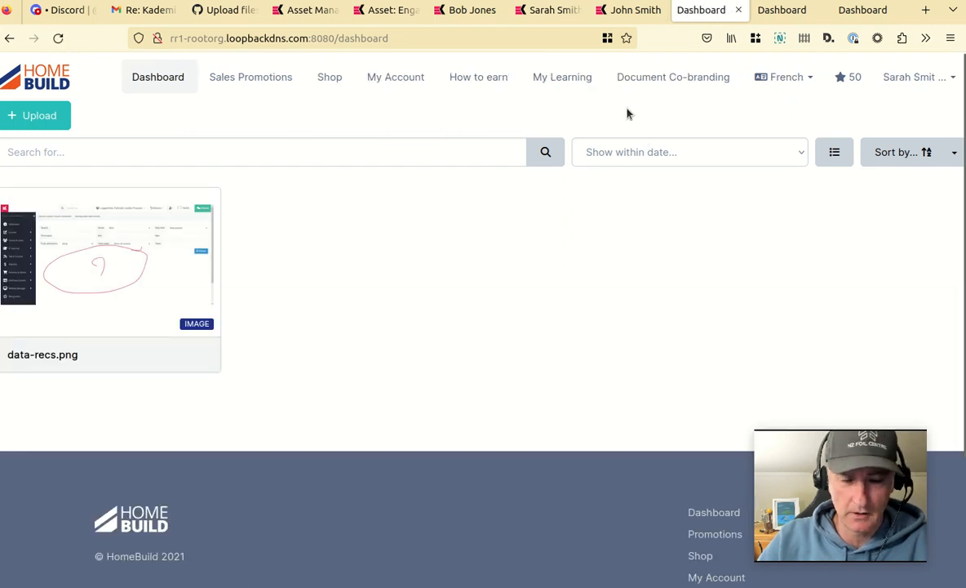
pyautogui.moveTo(536, 118)
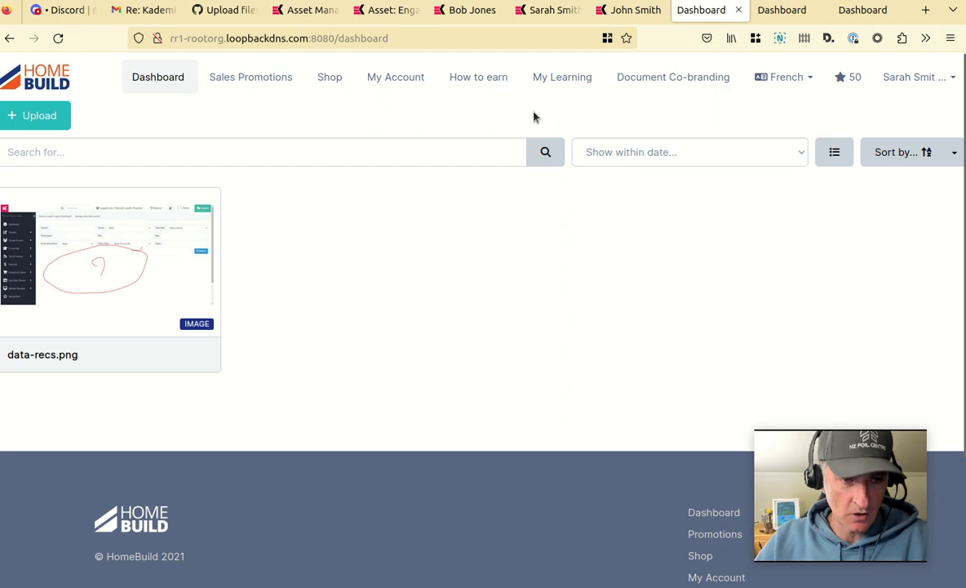
pyautogui.moveTo(370, 212)
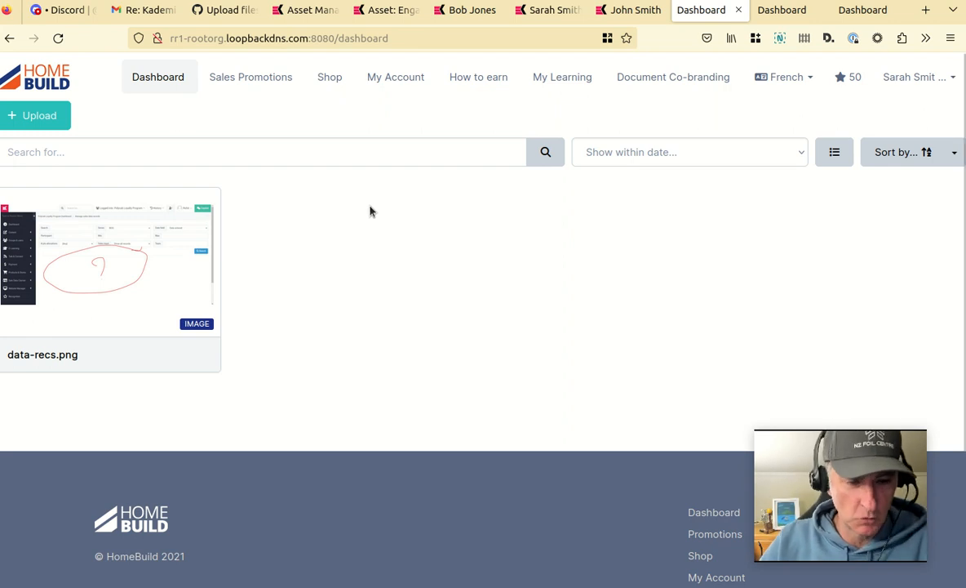
pyautogui.moveTo(861, 9)
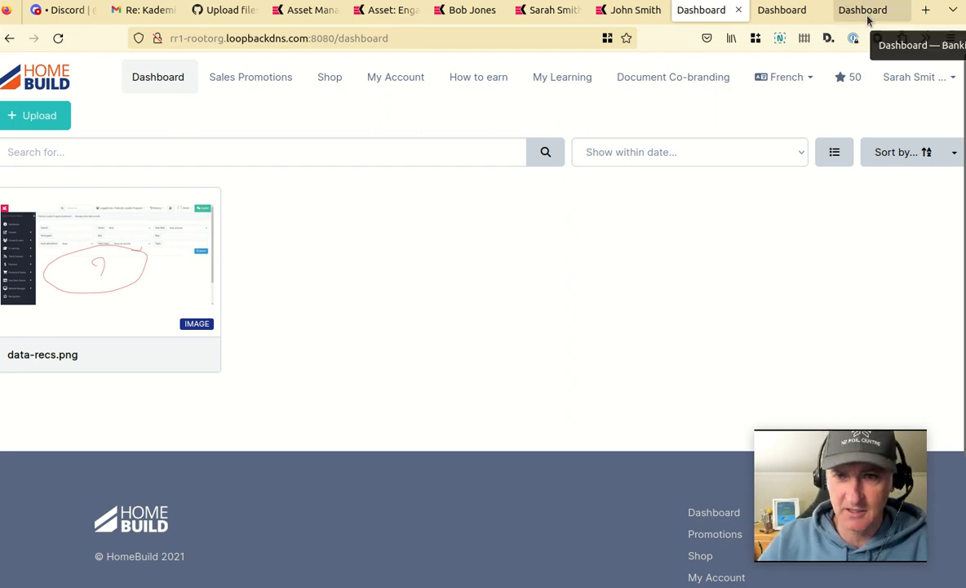
pyautogui.click(862, 10)
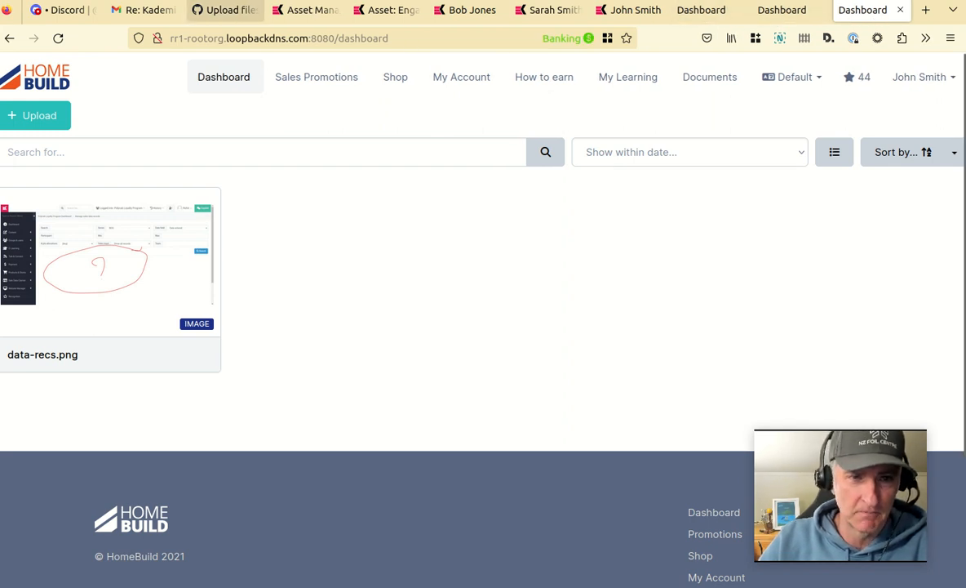
# - Review the AllParticipants asset type's Participants read/view permission and return to the types list
pyautogui.click(307, 10)
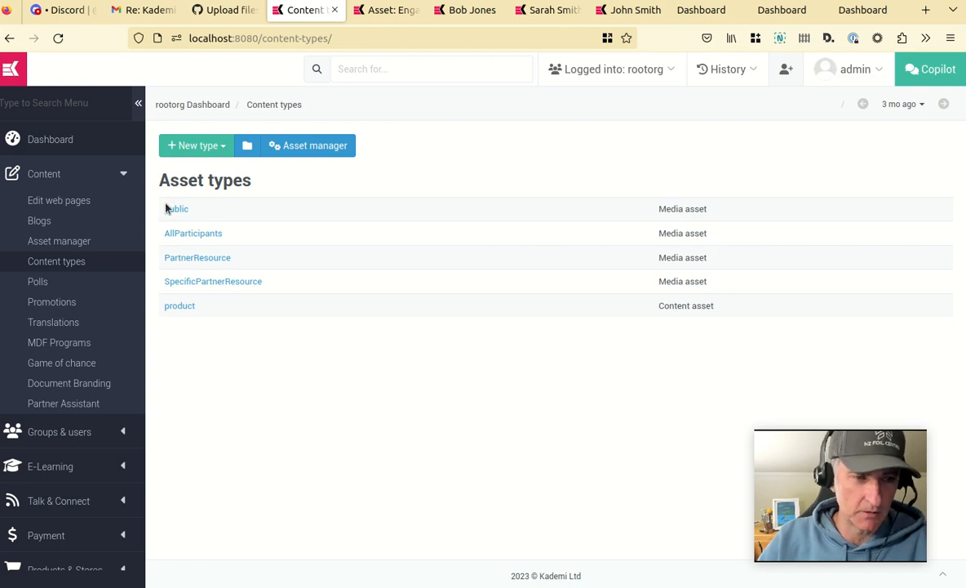
pyautogui.click(193, 232)
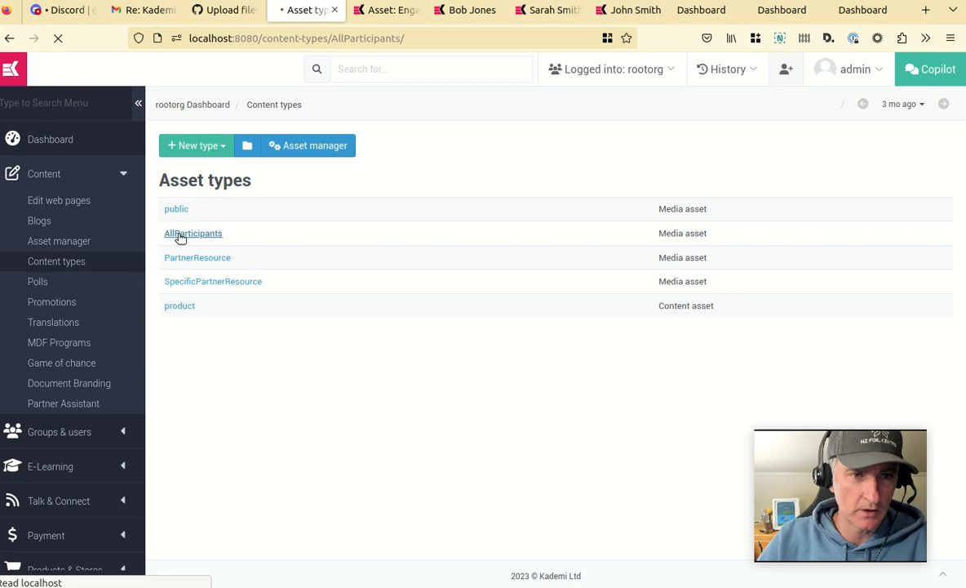
pyautogui.click(192, 232)
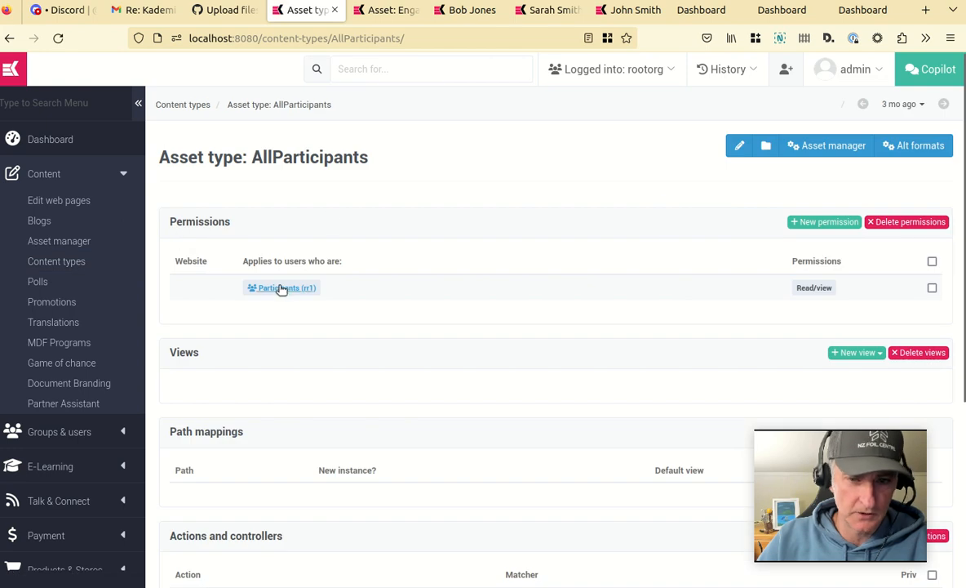
pyautogui.moveTo(563, 297)
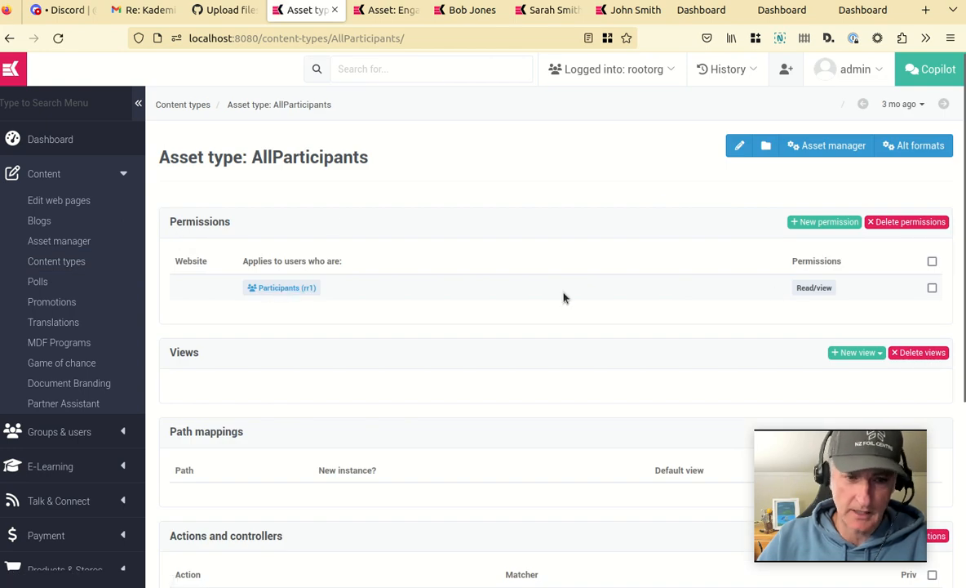
pyautogui.moveTo(281, 287)
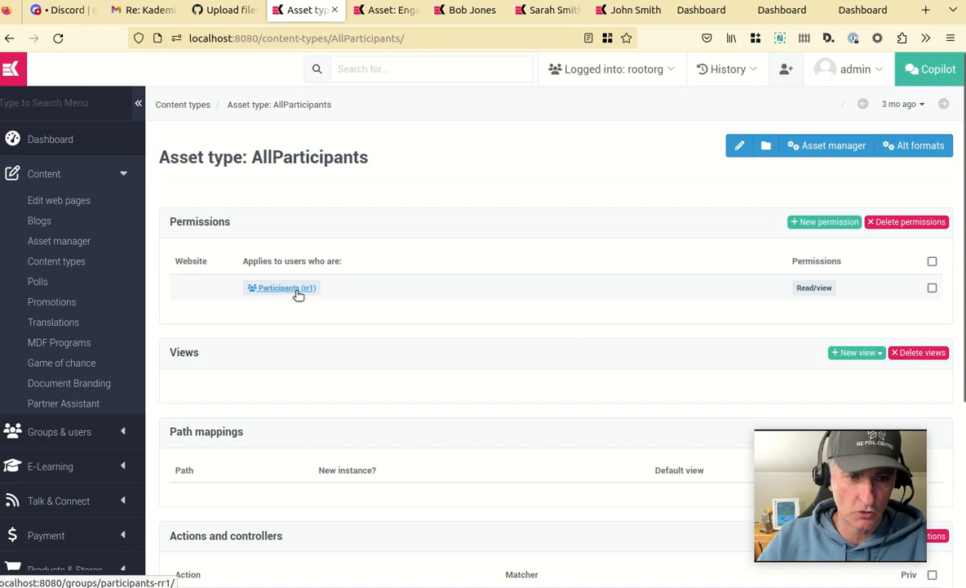
pyautogui.moveTo(384, 169)
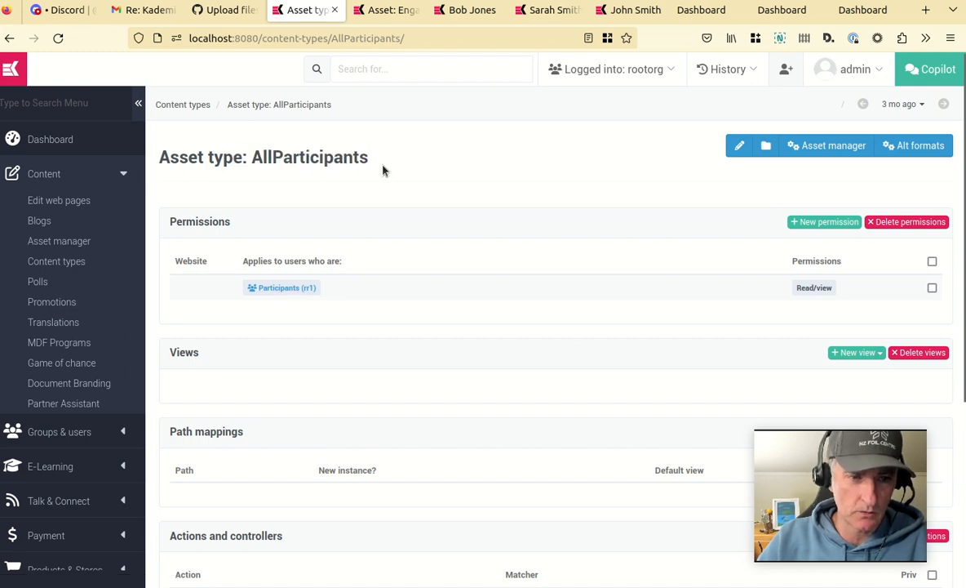
pyautogui.moveTo(385, 303)
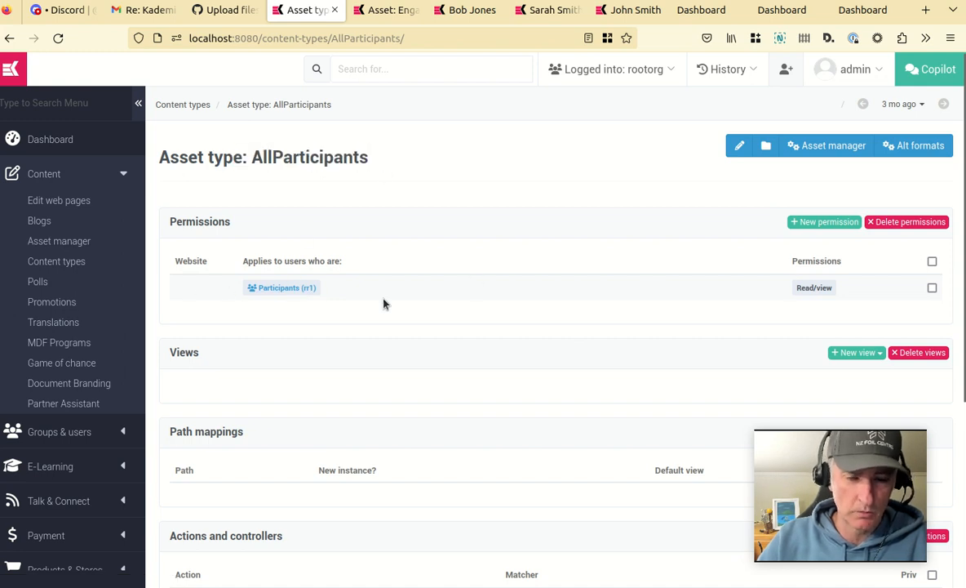
pyautogui.moveTo(316, 206)
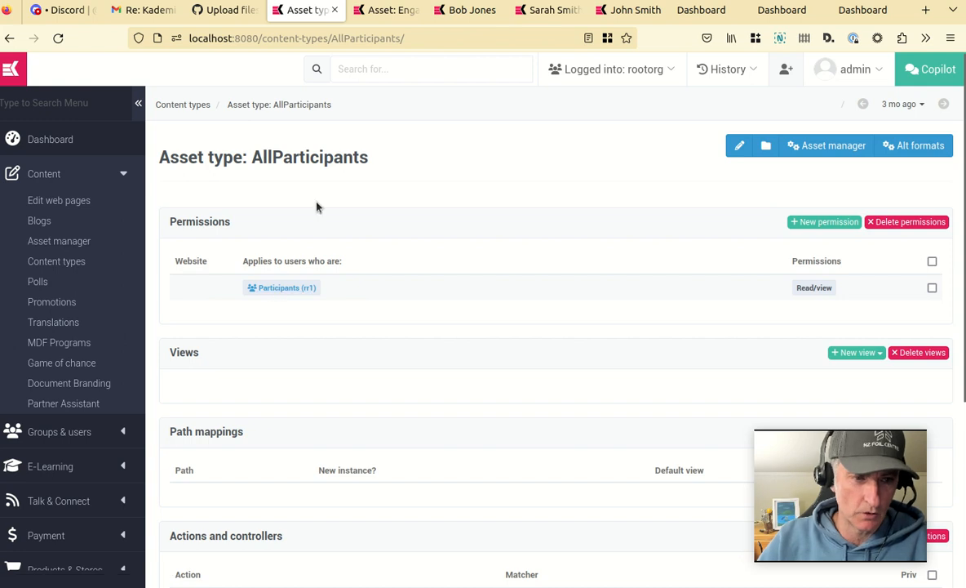
pyautogui.click(10, 39)
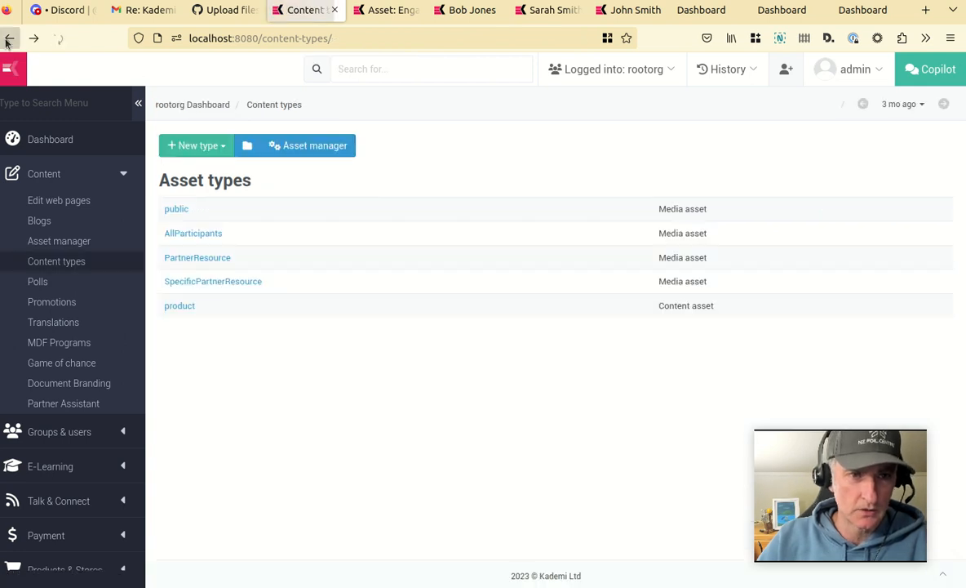
pyautogui.click(316, 146)
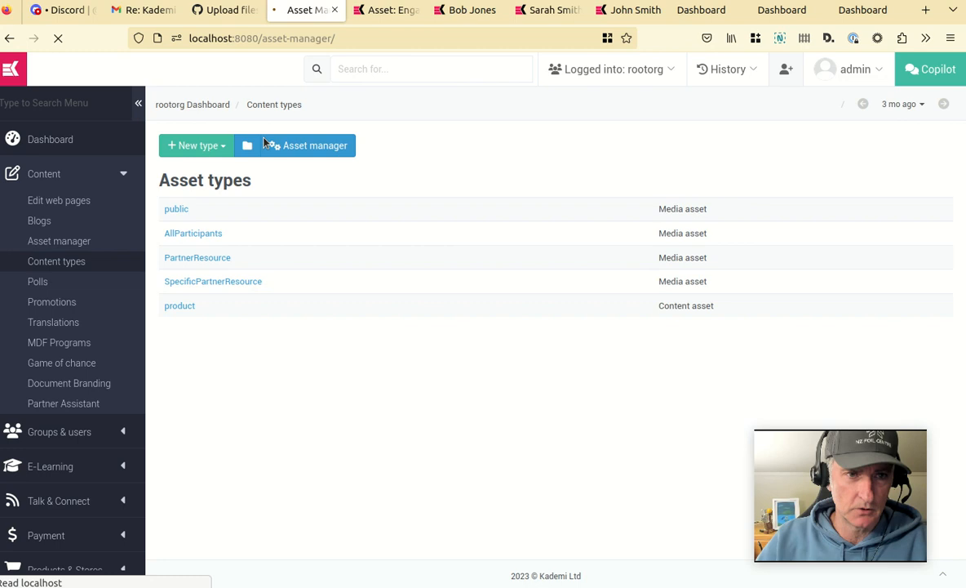
pyautogui.click(315, 145)
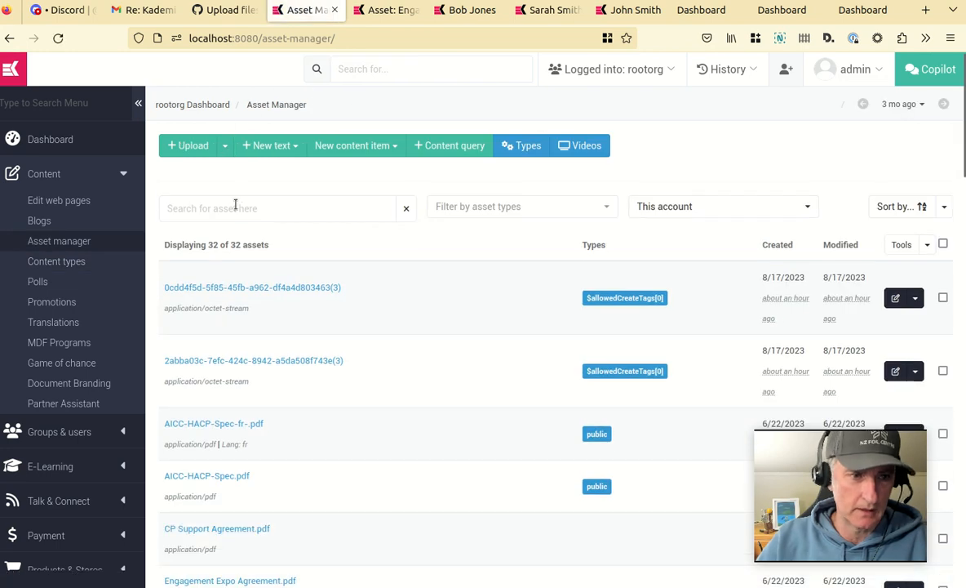
pyautogui.write('coy')
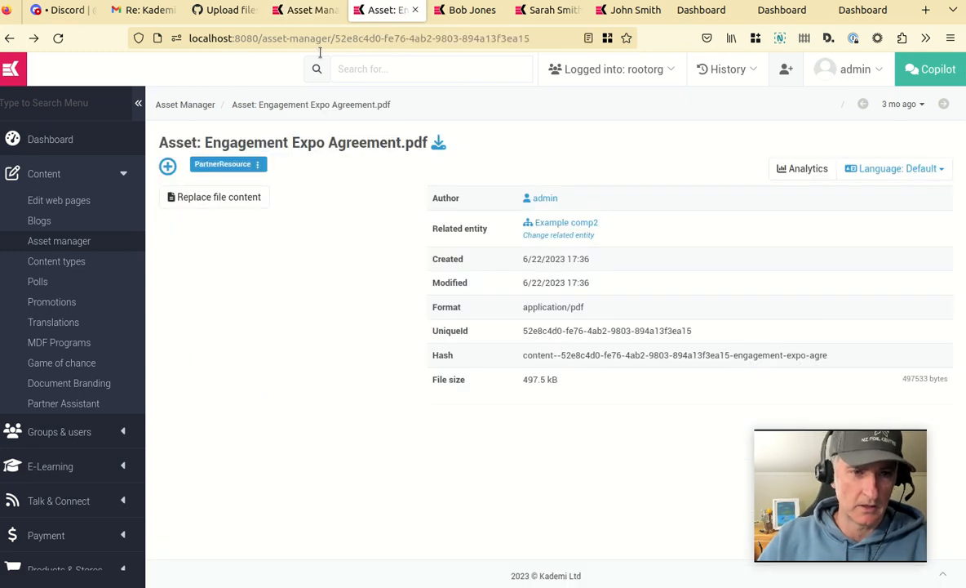
pyautogui.click(701, 10)
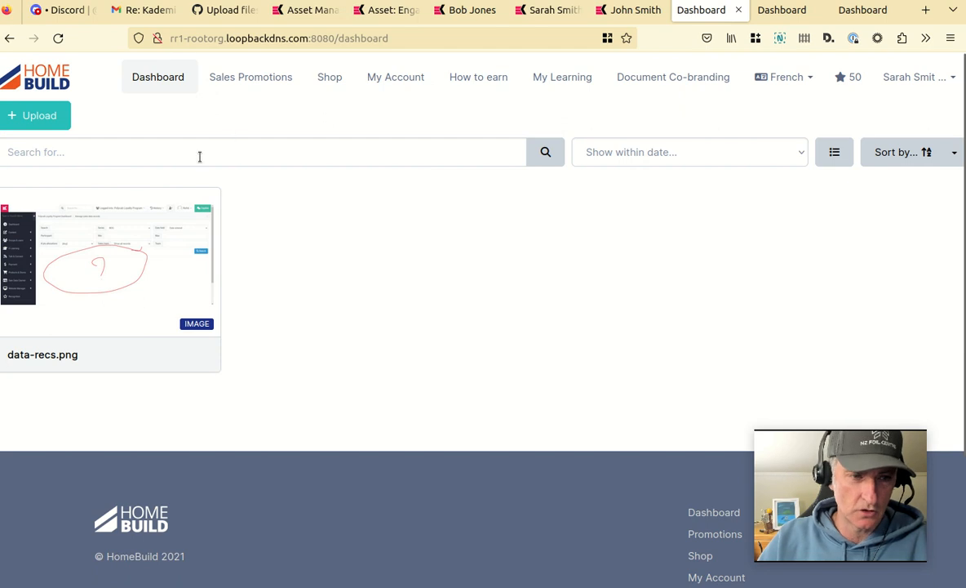
pyautogui.moveTo(250, 76)
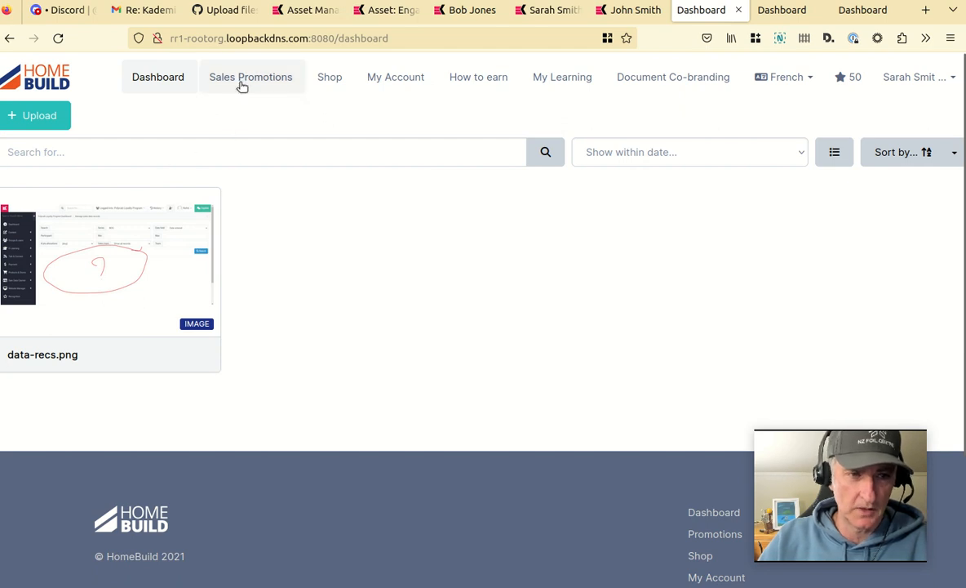
pyautogui.moveTo(186, 235)
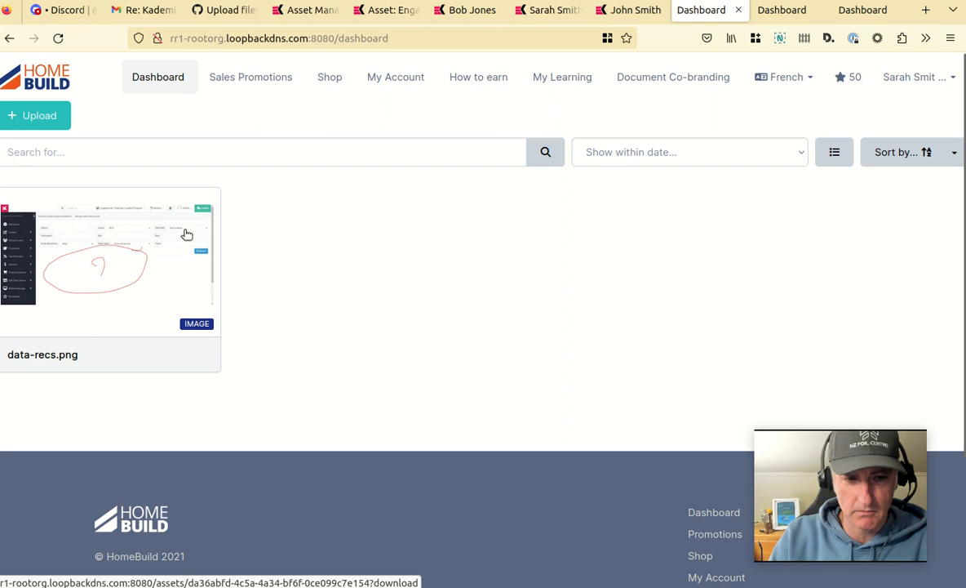
pyautogui.moveTo(177, 254)
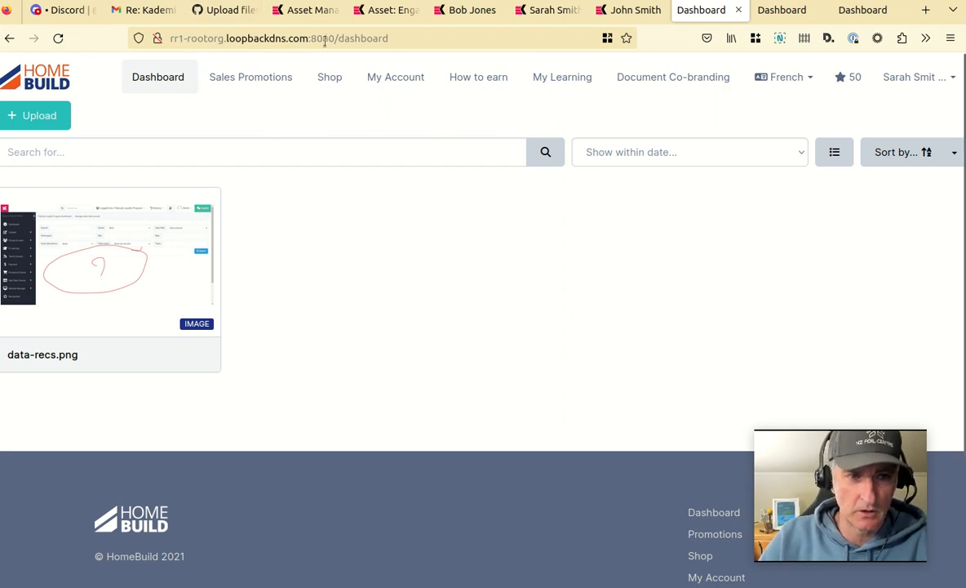
pyautogui.click(383, 10)
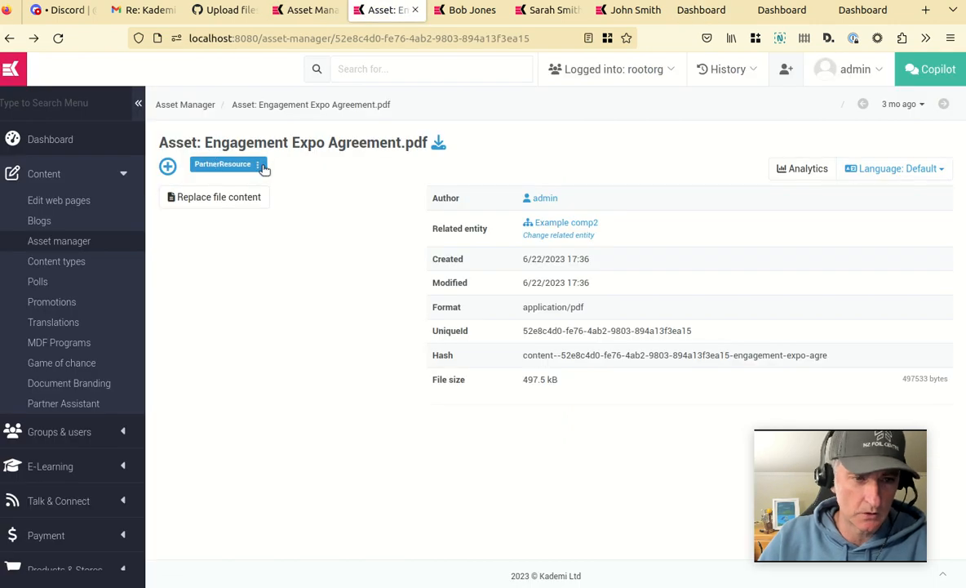
# - Tag Engagement Expo Agreement.pdf with the AllParticipants type alongside PartnerResource
pyautogui.click(258, 164)
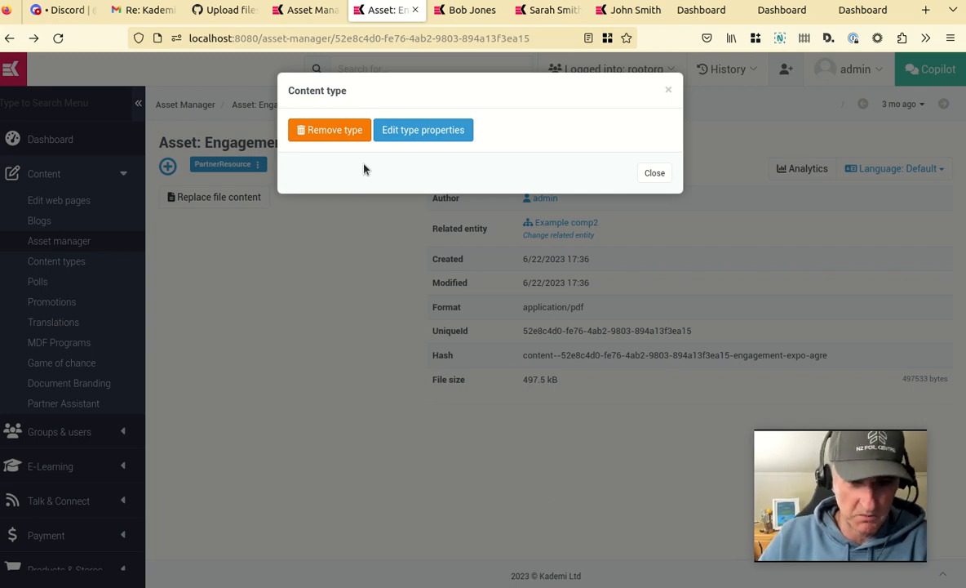
pyautogui.moveTo(423, 130)
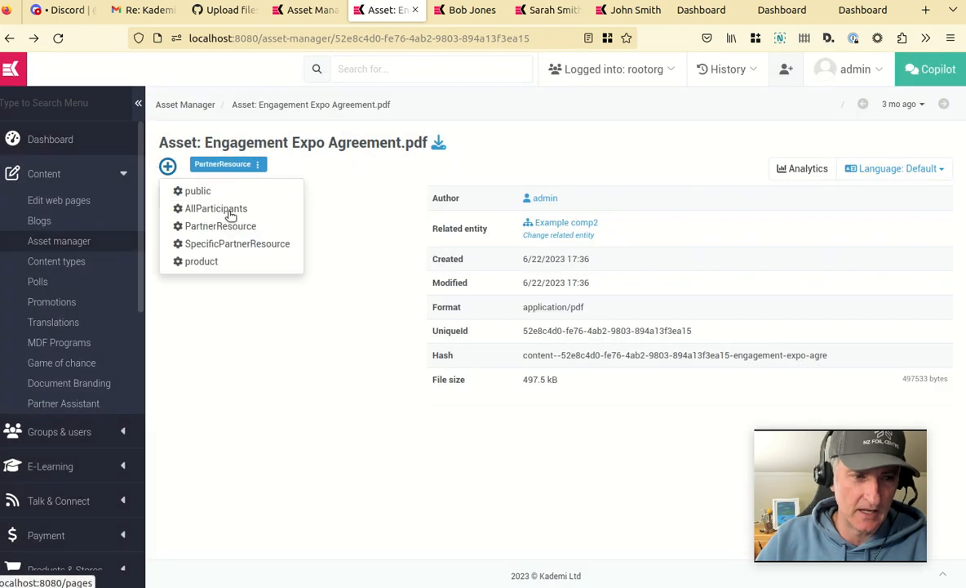
pyautogui.click(216, 209)
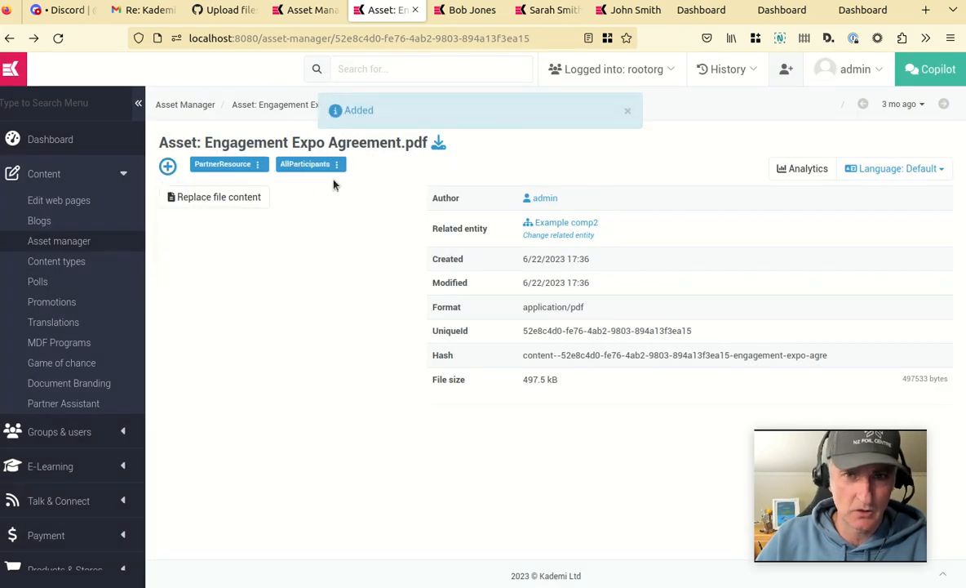
pyautogui.click(700, 9)
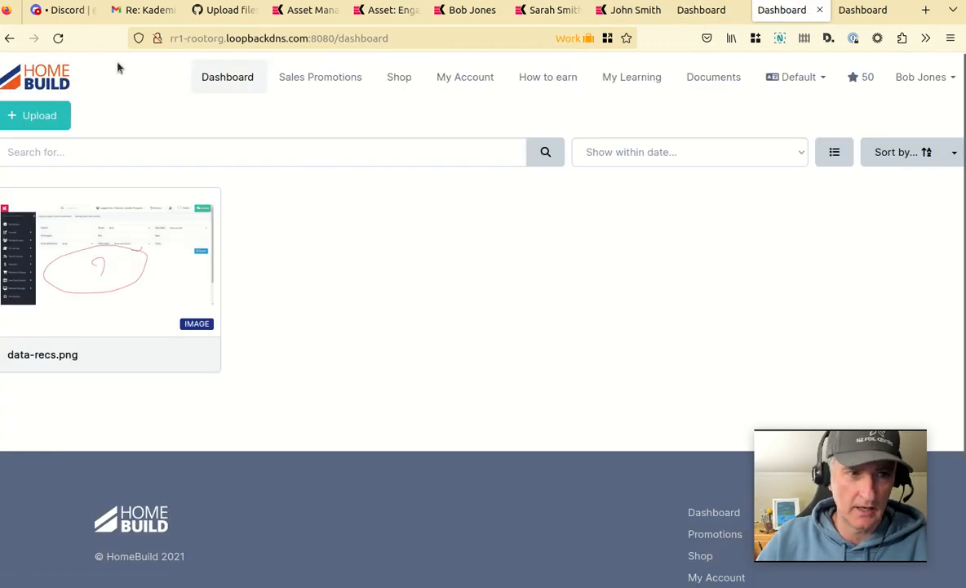
# - View John Smith's dashboard now listing Engagement Expo Agreement.pdf and data-recs.png
pyautogui.click(862, 10)
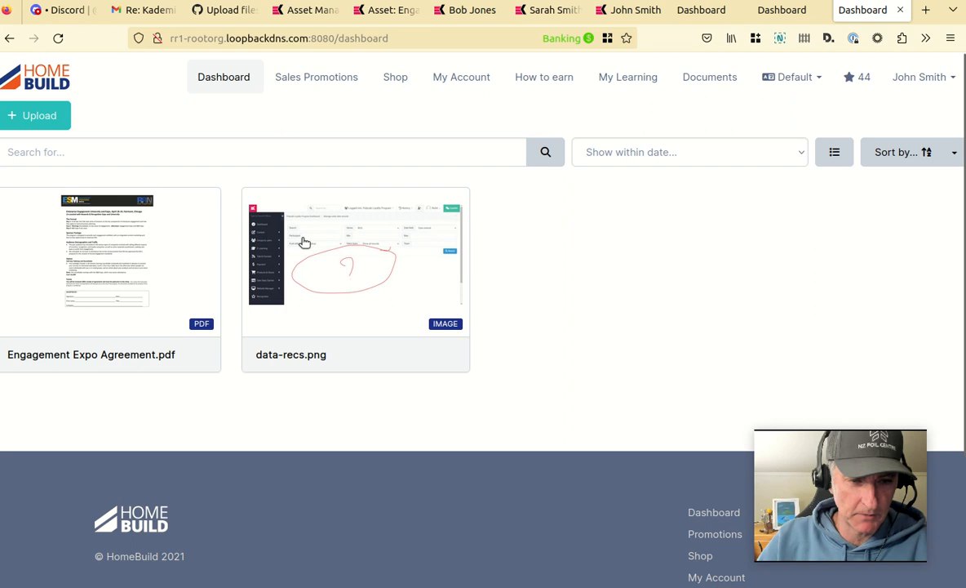
pyautogui.moveTo(340, 251)
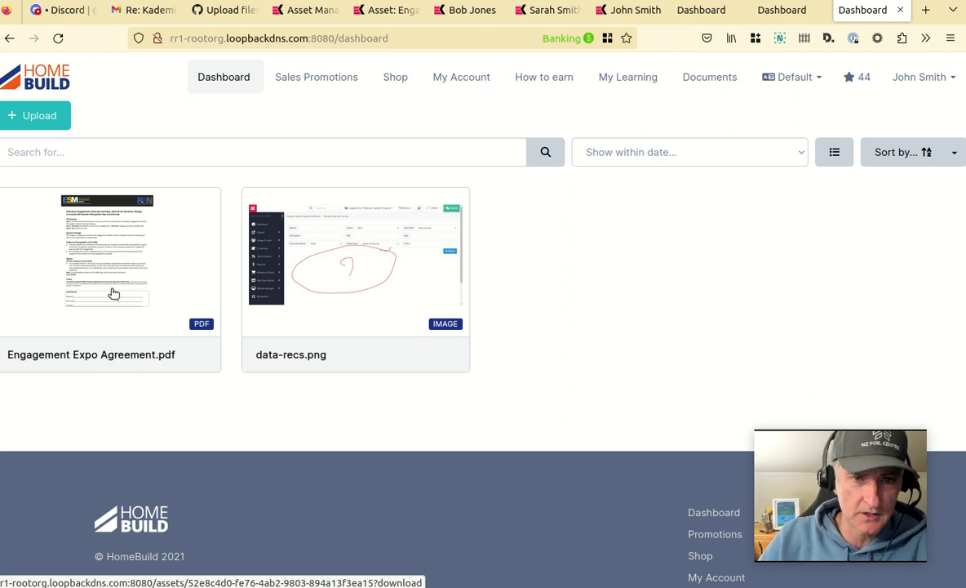
pyautogui.moveTo(304, 58)
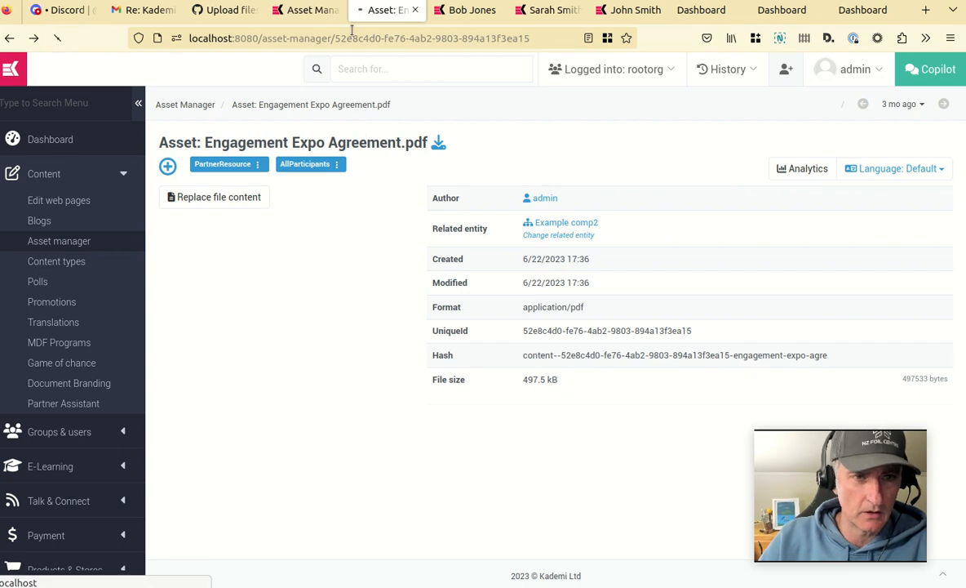
# - Remove the AllParticipants type from Engagement Expo Agreement.pdf, leaving PartnerResource
pyautogui.click(782, 10)
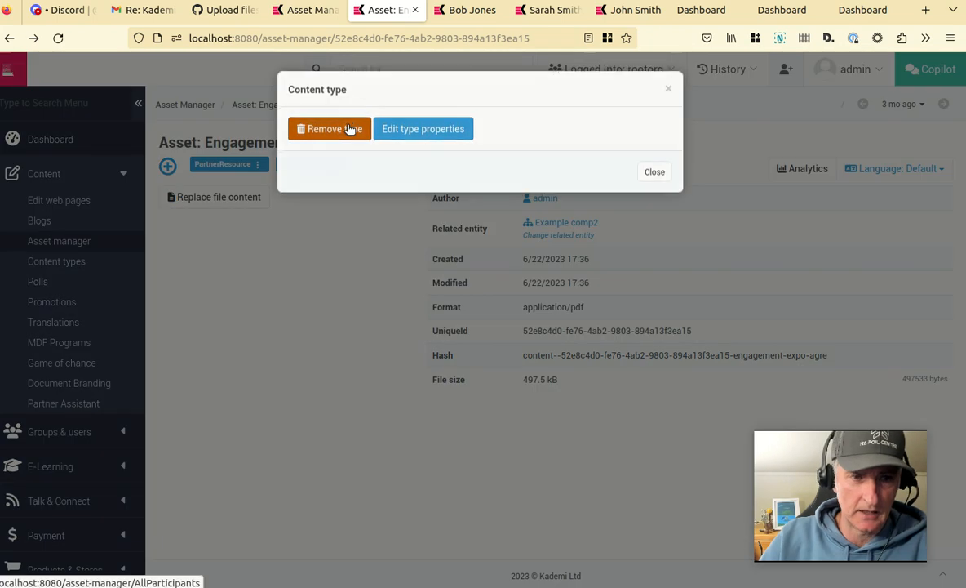
pyautogui.click(330, 128)
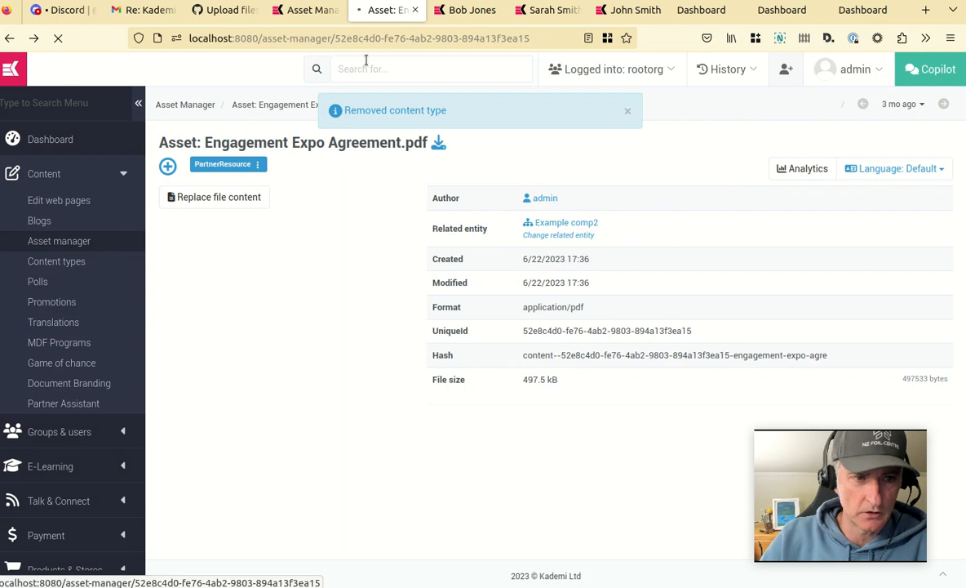
pyautogui.click(55, 261)
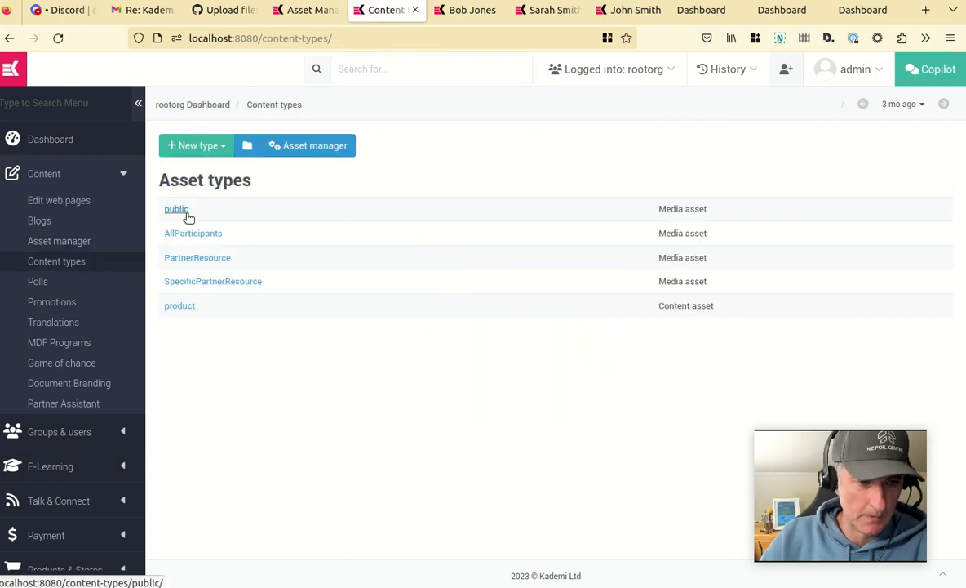
pyautogui.click(213, 281)
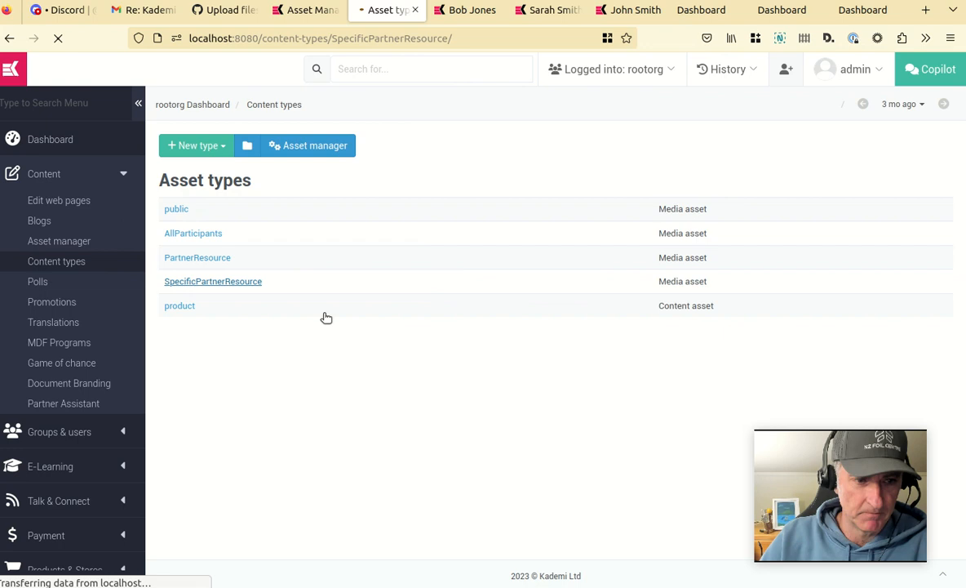
pyautogui.click(212, 281)
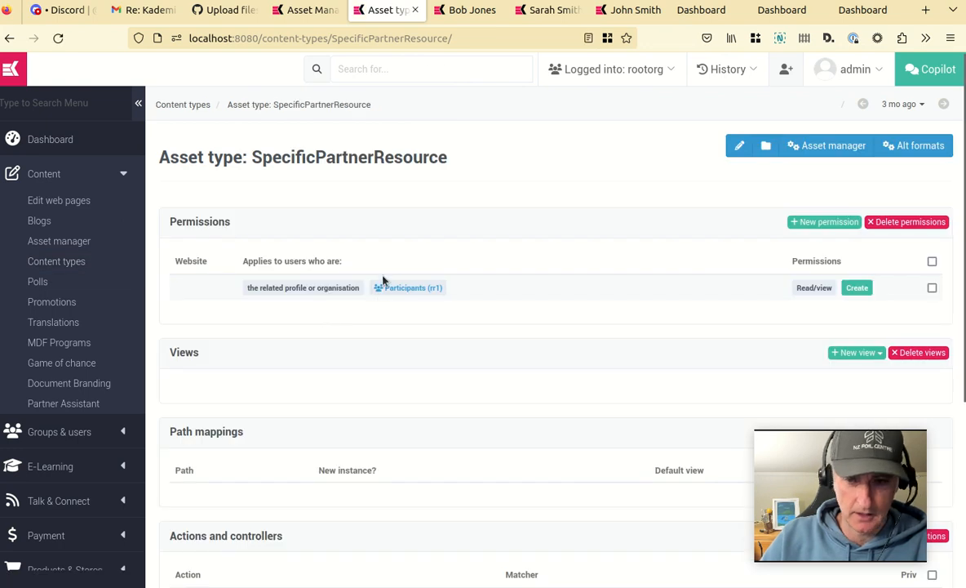
pyautogui.moveTo(255, 261)
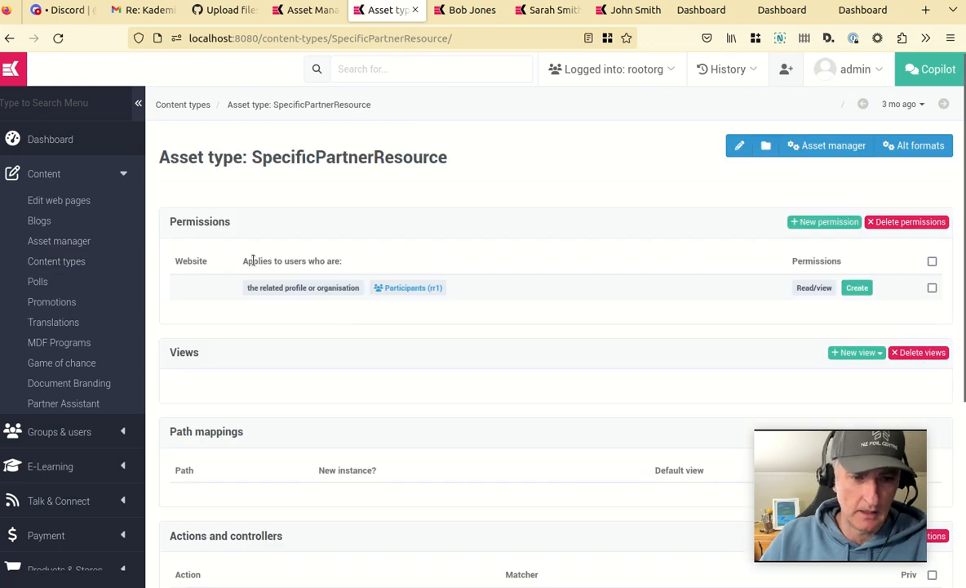
pyautogui.moveTo(409, 288)
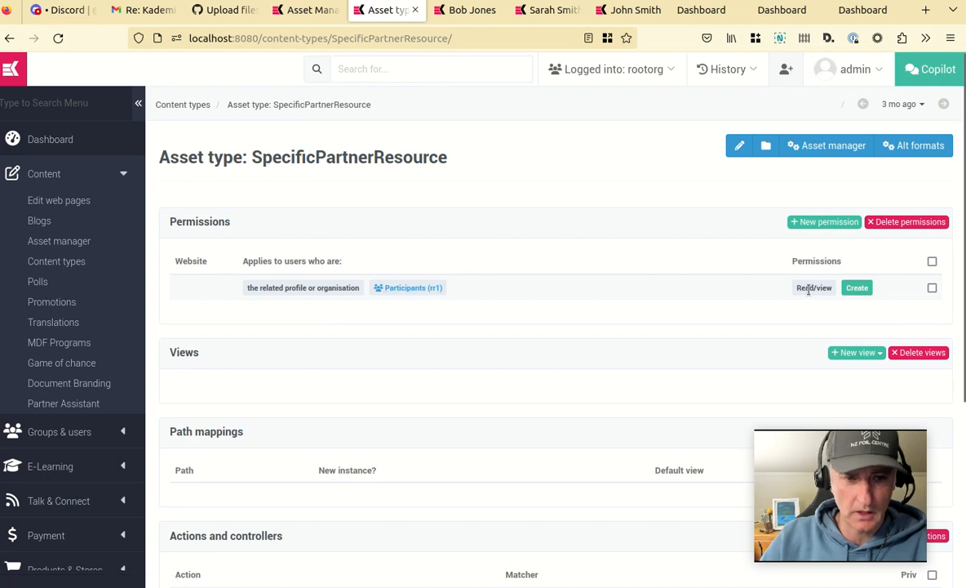
pyautogui.doubleClick(304, 288)
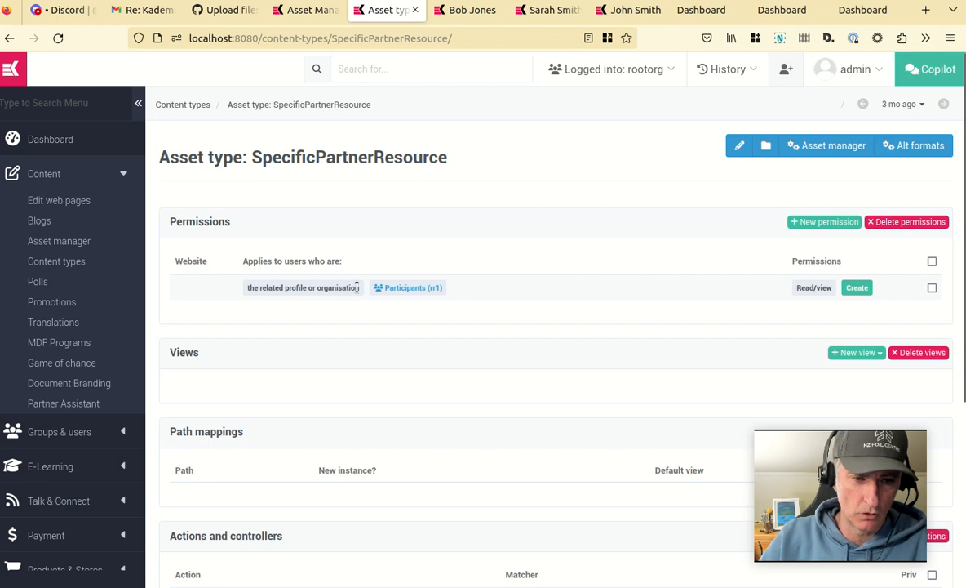
pyautogui.moveTo(222, 259)
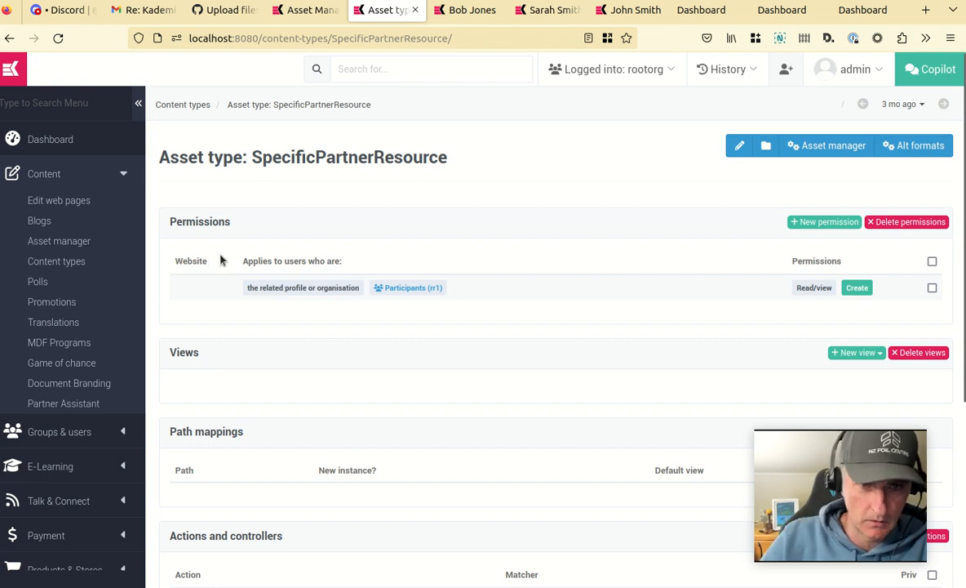
pyautogui.moveTo(264, 232)
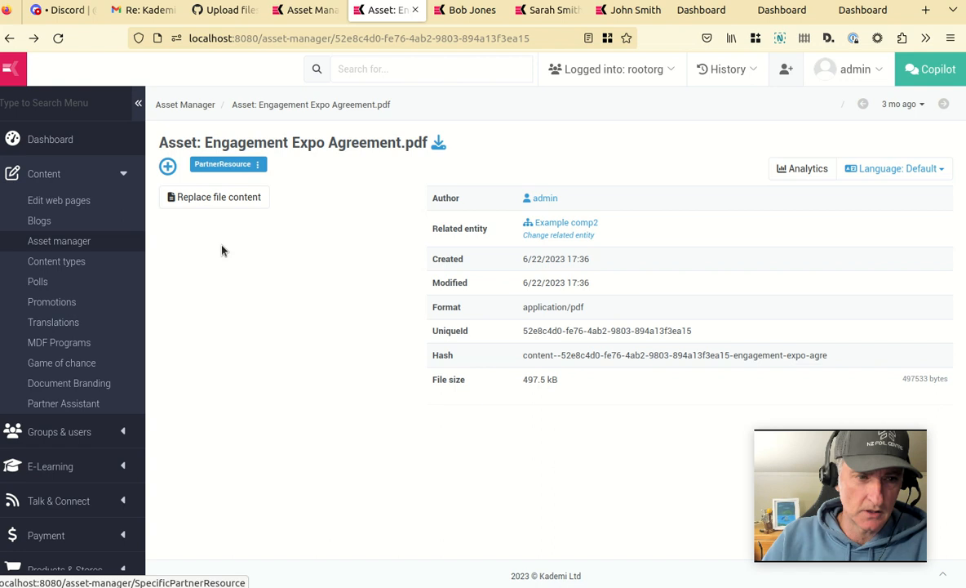
pyautogui.click(167, 167)
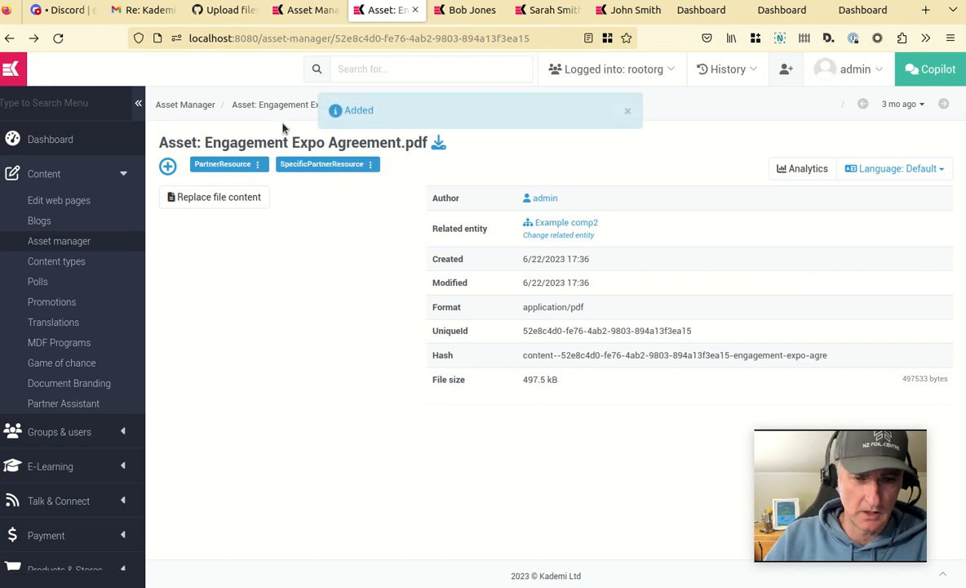
pyautogui.moveTo(392, 235)
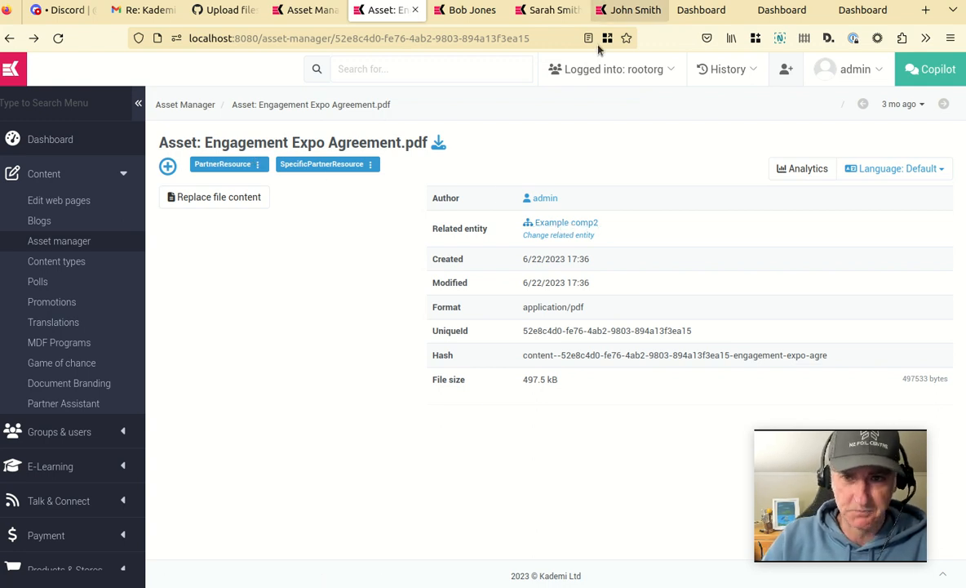
pyautogui.click(467, 10)
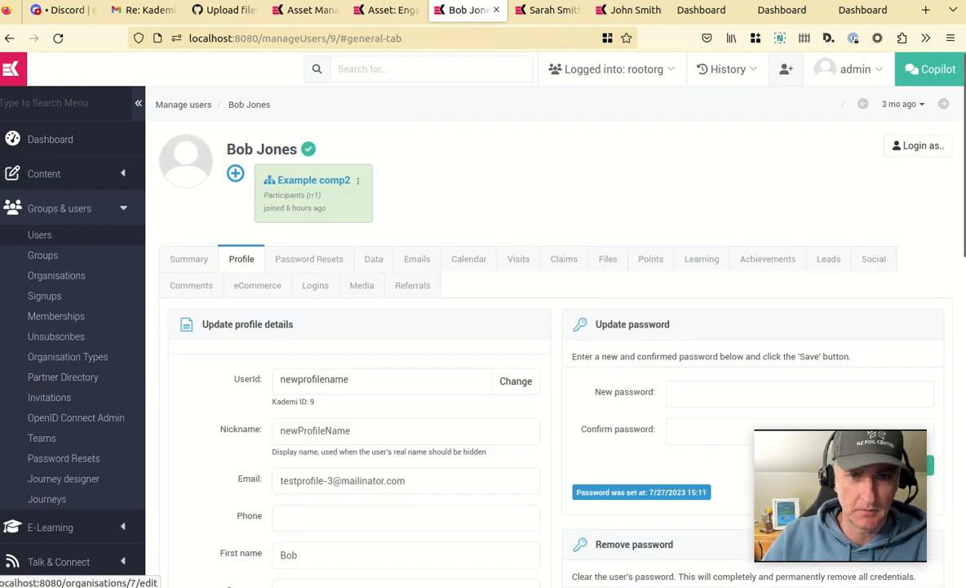
# - Confirm the agreement PDF shows on Sarah Smith's and Bob Jones's dashboards but not John Smith's
pyautogui.click(700, 10)
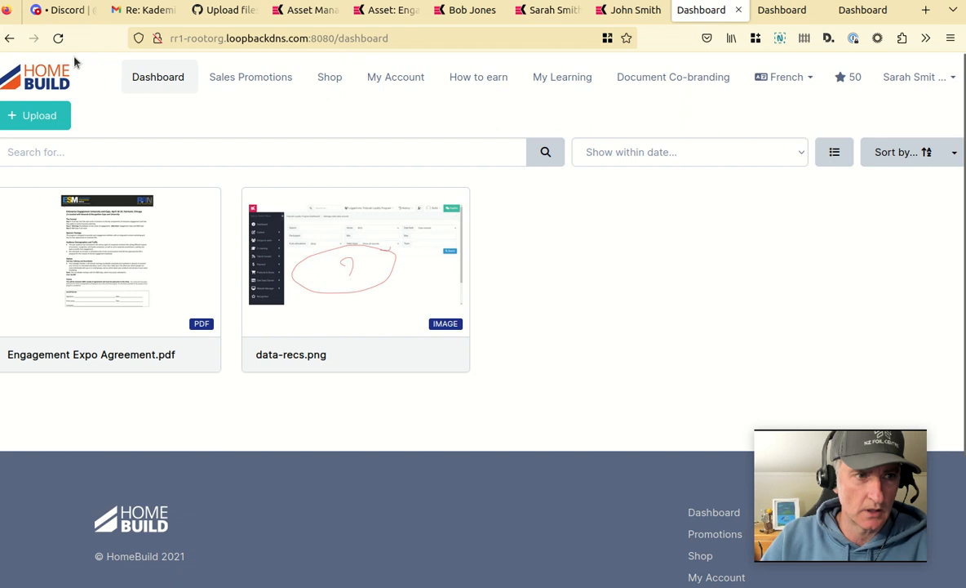
pyautogui.moveTo(705, 118)
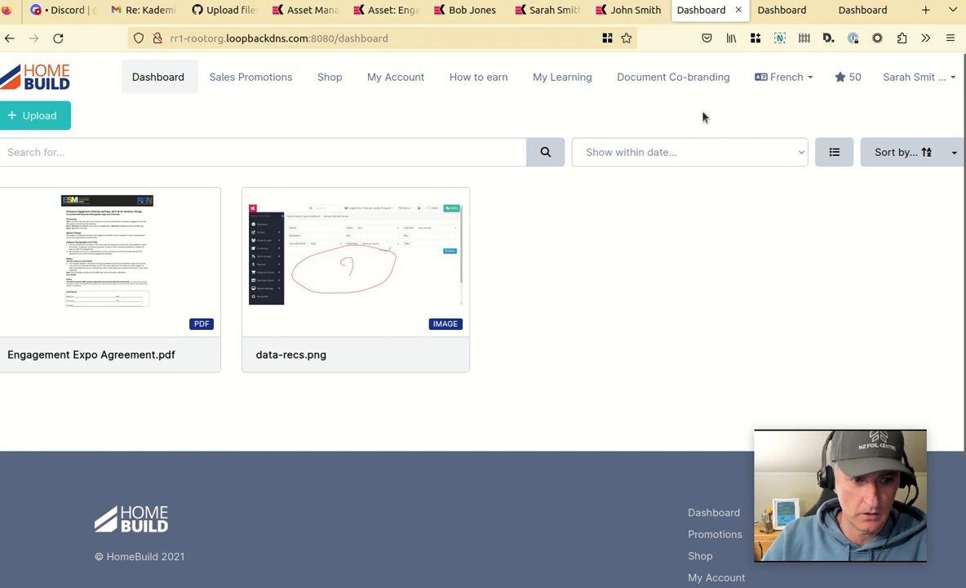
pyautogui.moveTo(371, 209)
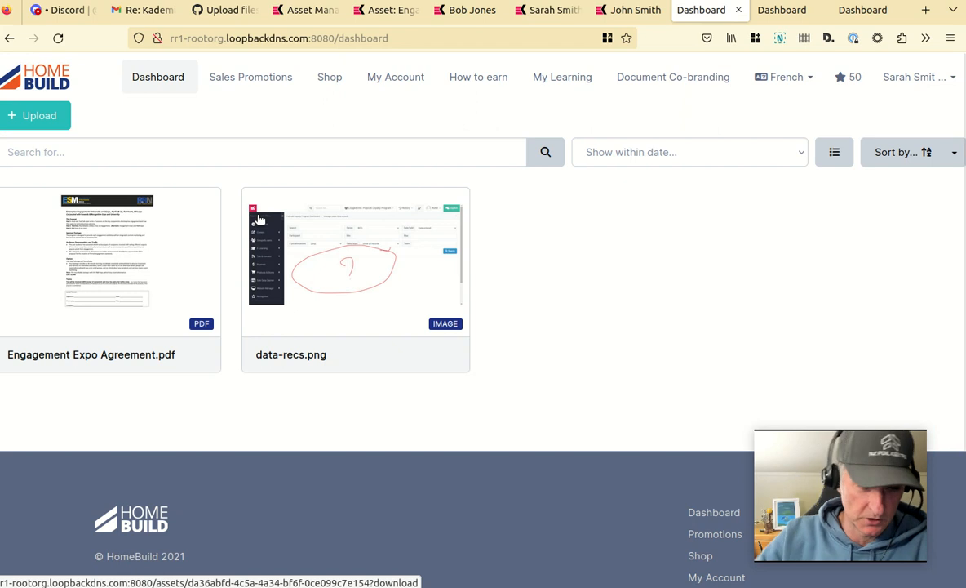
pyautogui.click(781, 10)
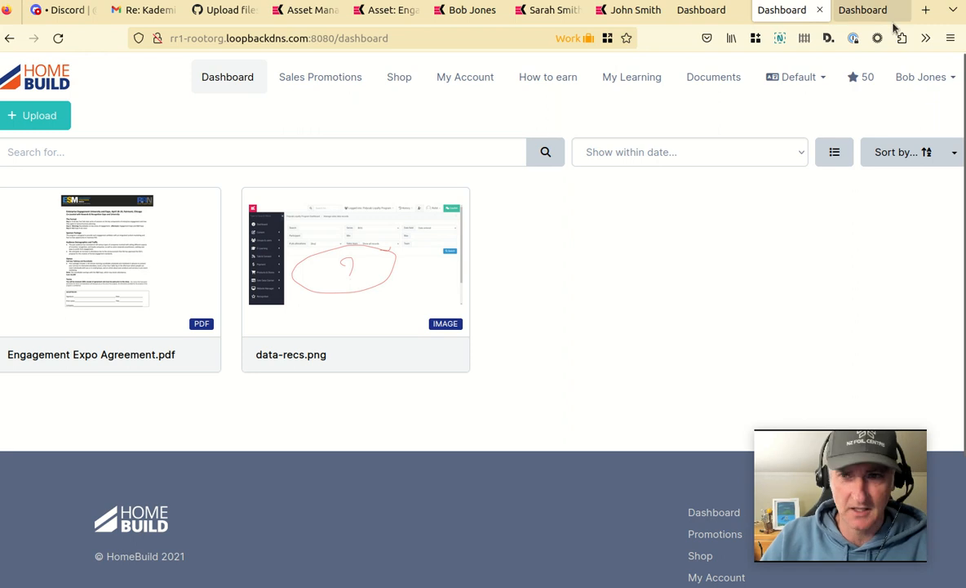
pyautogui.click(862, 9)
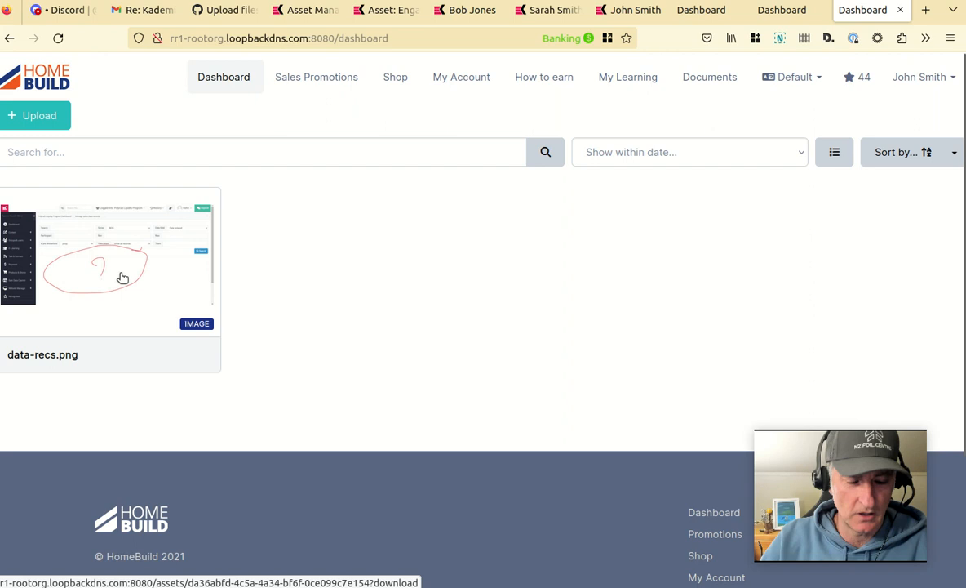
pyautogui.moveTo(346, 318)
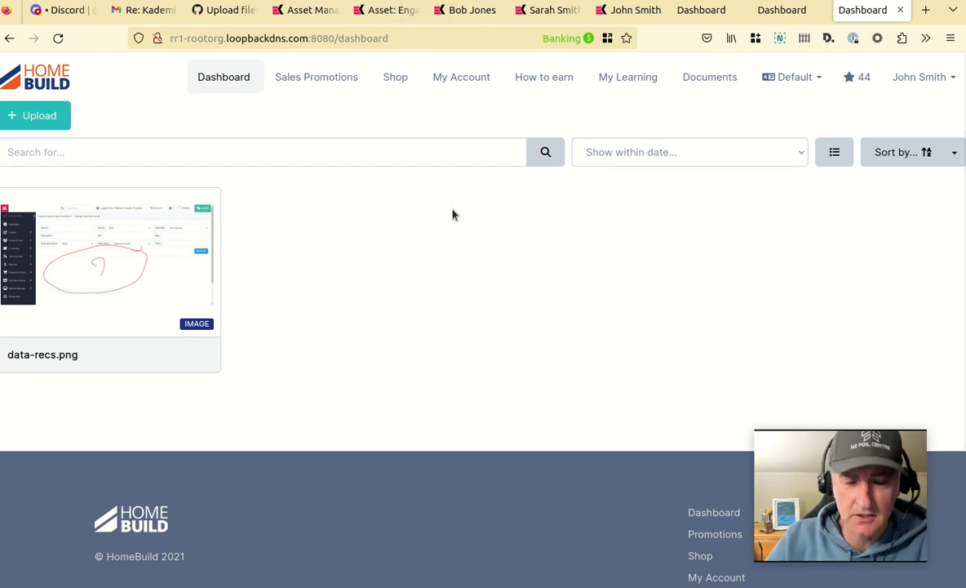
pyautogui.moveTo(380, 244)
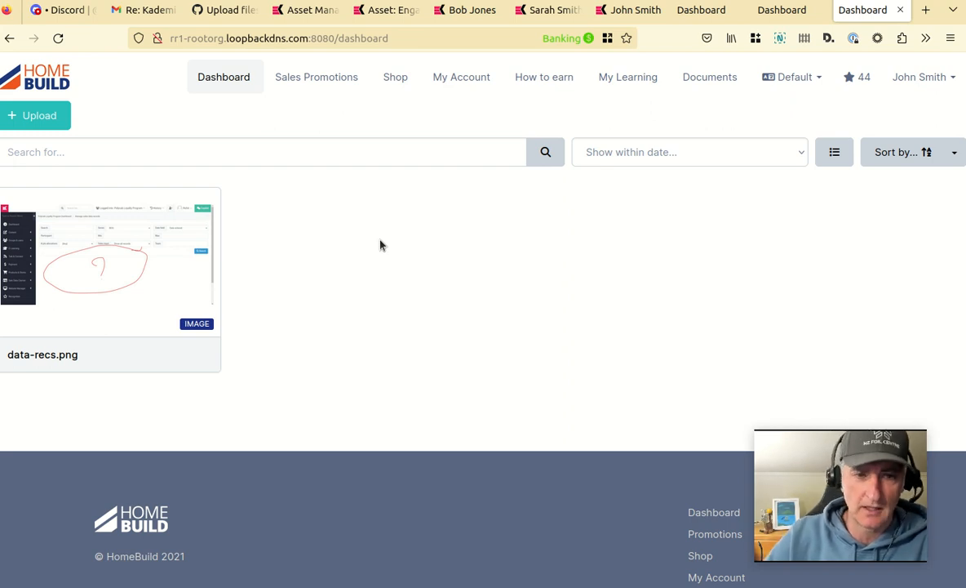
pyautogui.moveTo(142, 245)
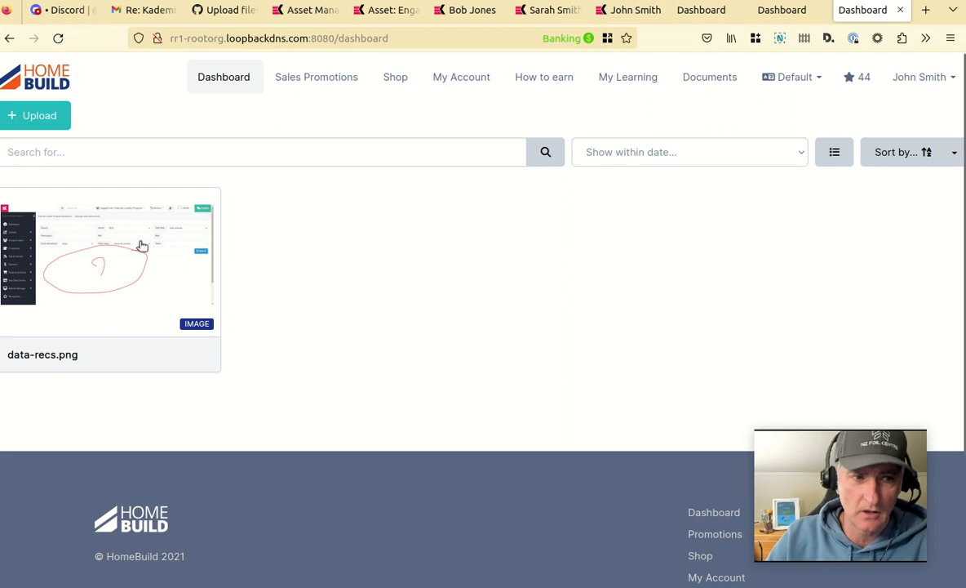
pyautogui.moveTo(280, 284)
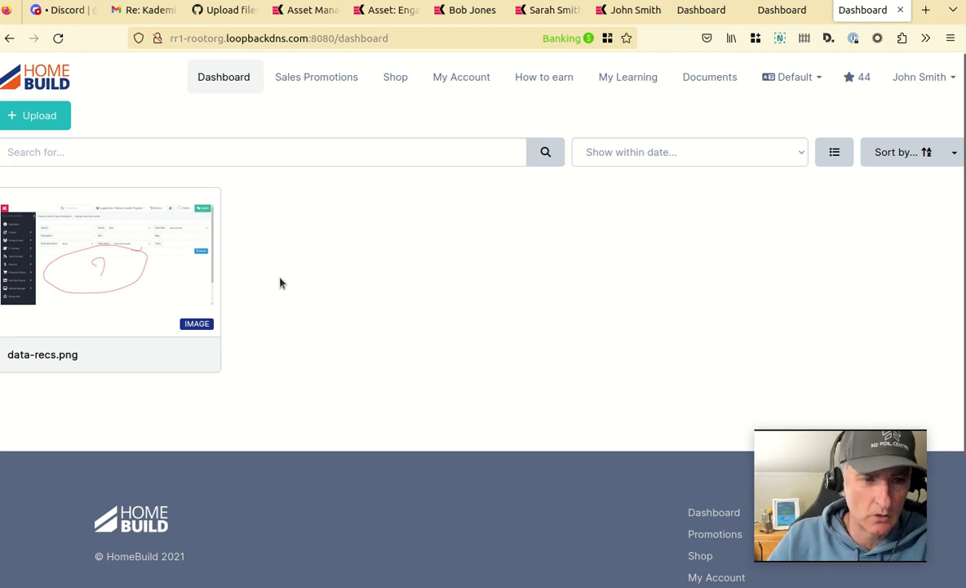
pyautogui.moveTo(308, 264)
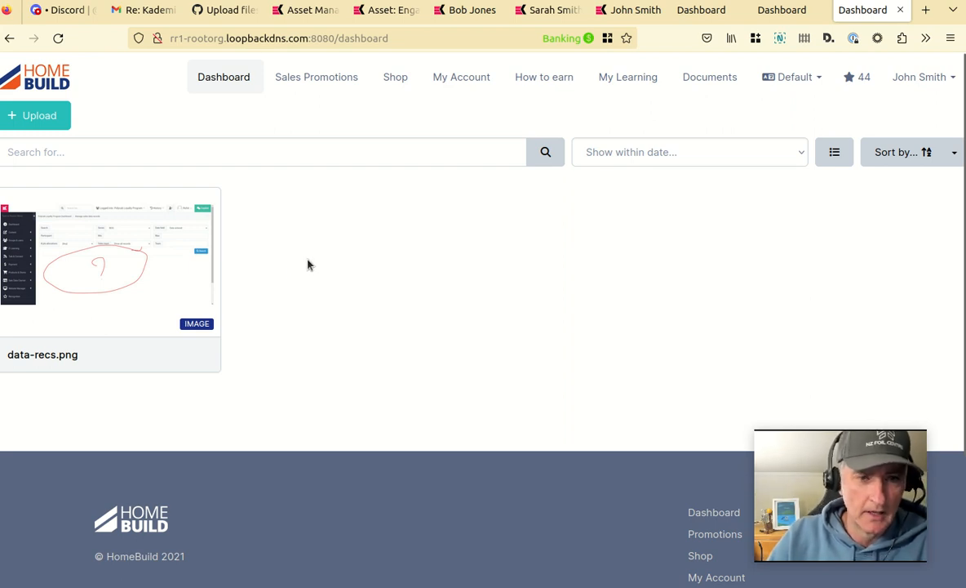
pyautogui.moveTo(52, 127)
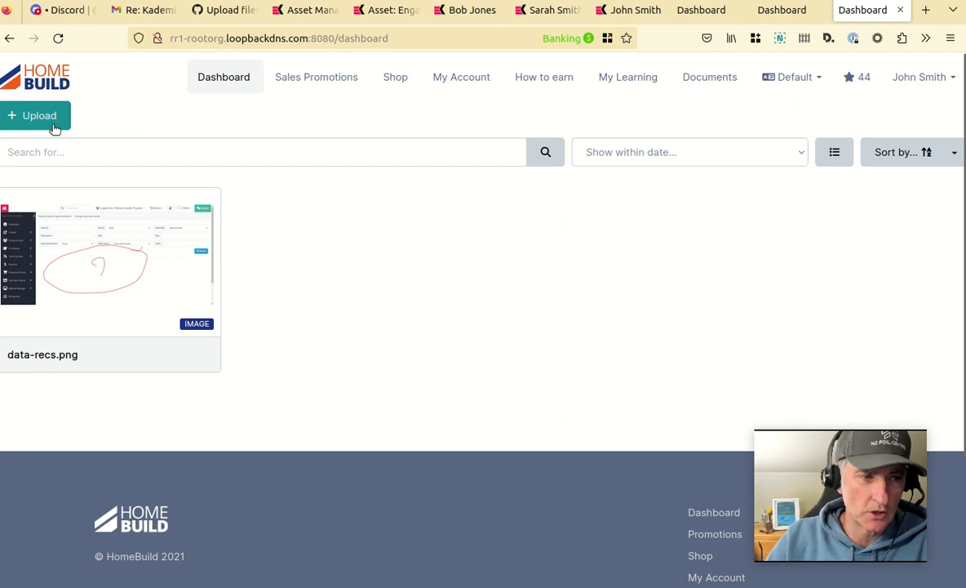
pyautogui.moveTo(261, 177)
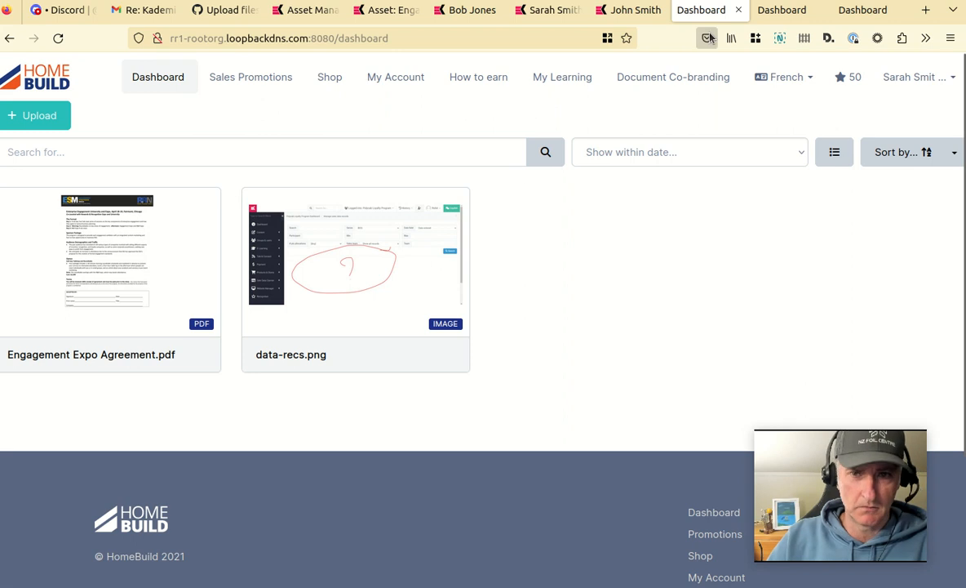
# - Re-check the dashboards, then bring up the agreement's admin asset page with its type badges
pyautogui.click(780, 10)
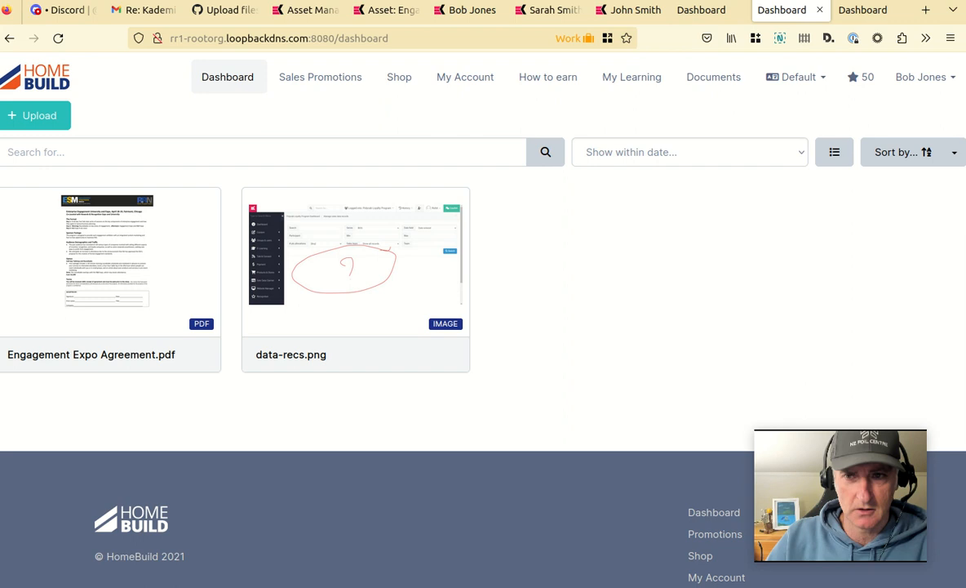
pyautogui.click(862, 10)
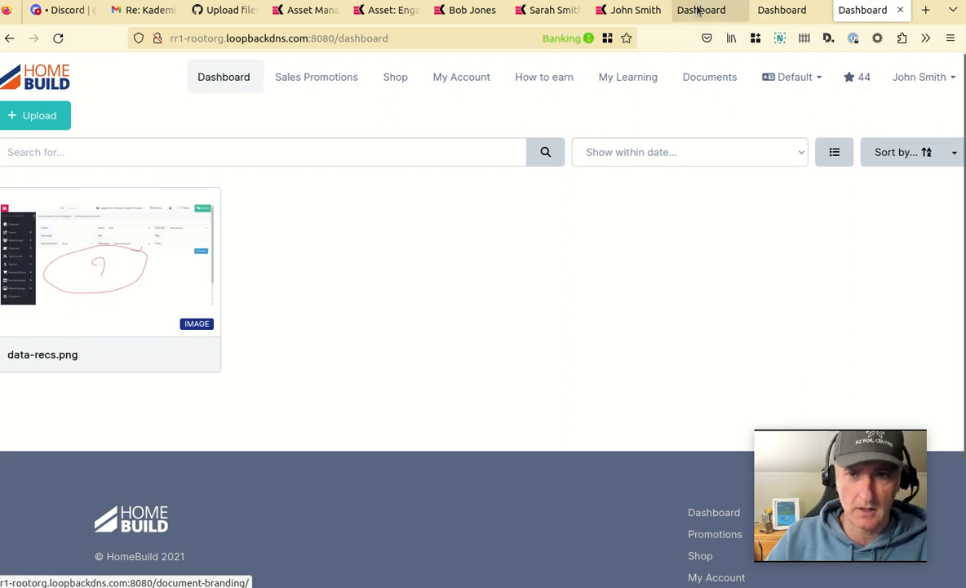
pyautogui.click(699, 10)
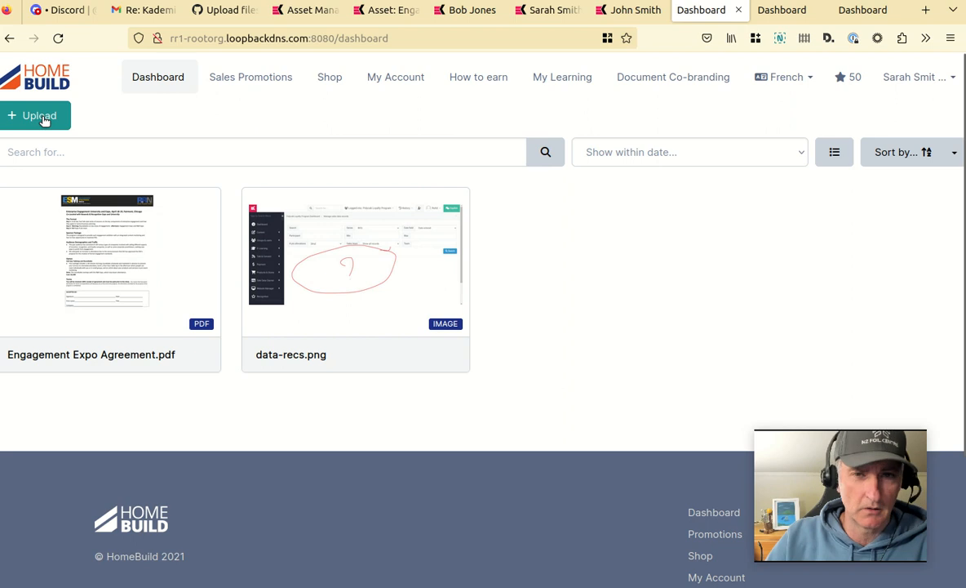
pyautogui.click(108, 253)
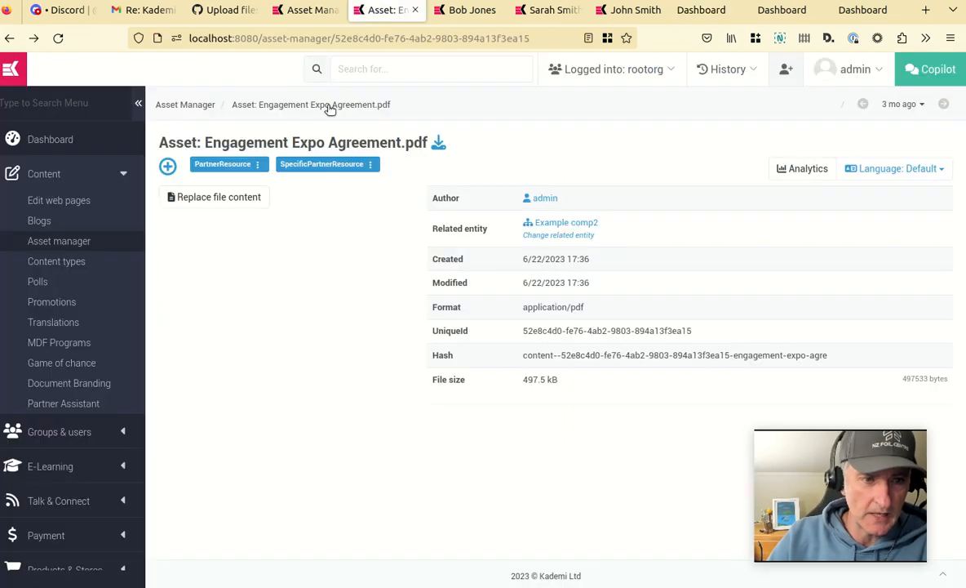
pyautogui.click(258, 163)
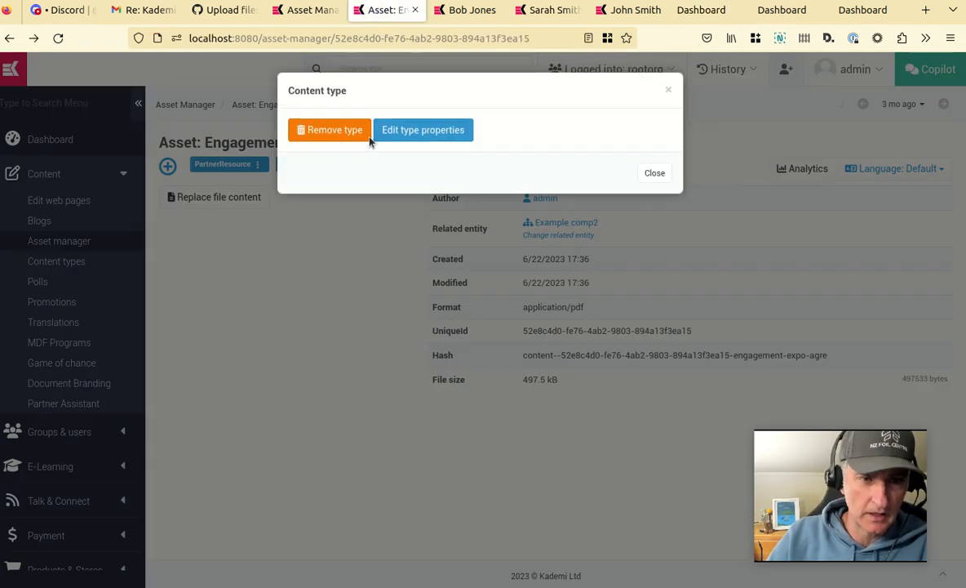
pyautogui.click(423, 130)
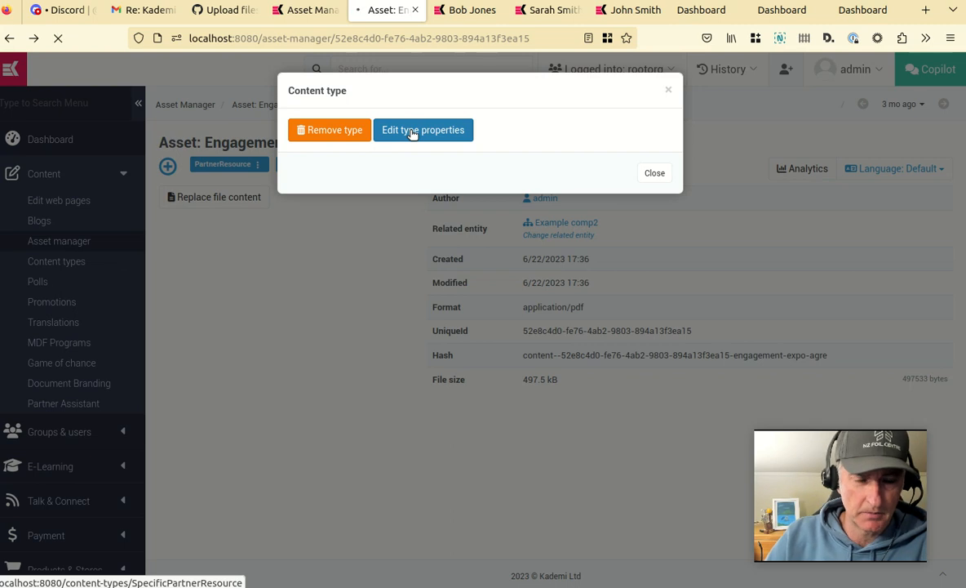
pyautogui.click(422, 130)
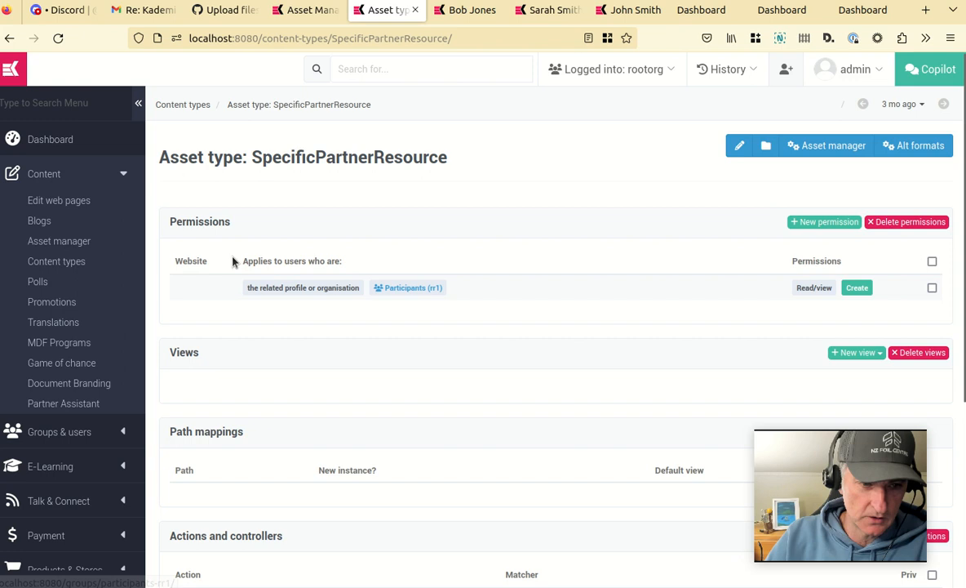
pyautogui.moveTo(248, 278)
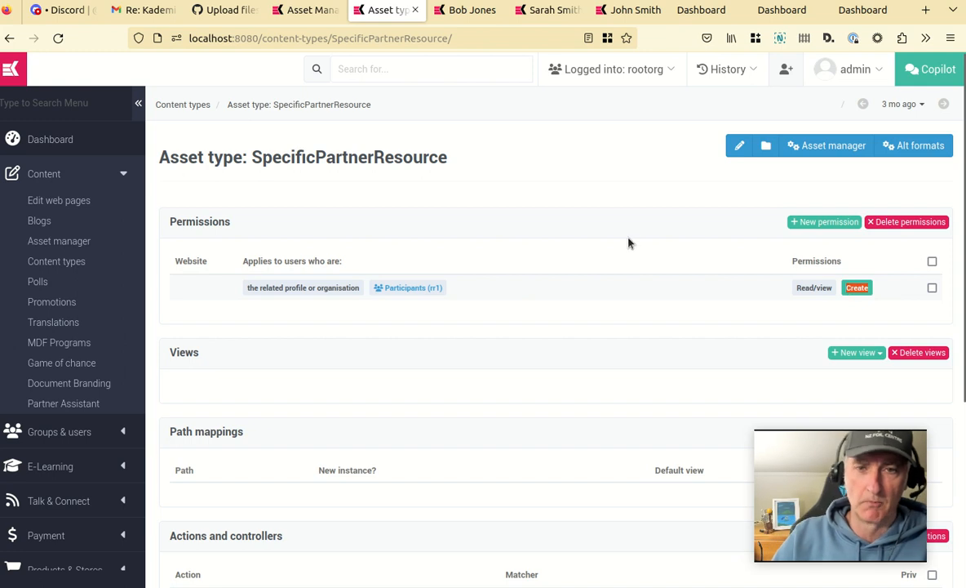
pyautogui.moveTo(865, 259)
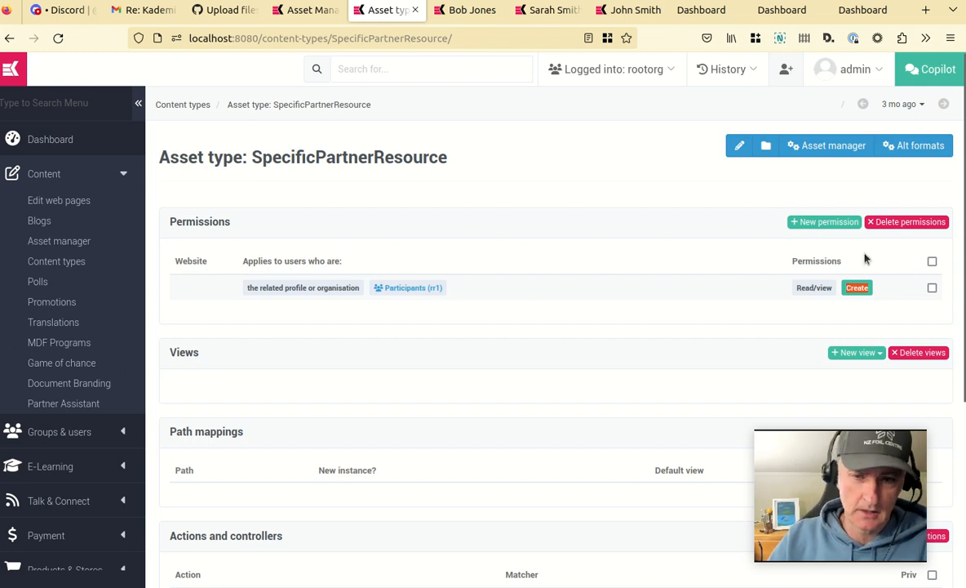
pyautogui.moveTo(447, 253)
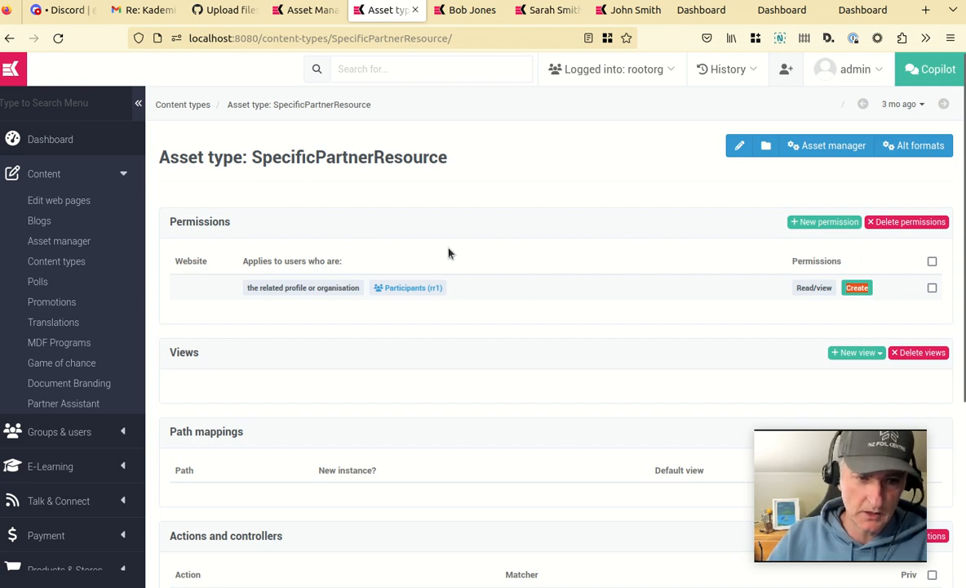
pyautogui.moveTo(408, 287)
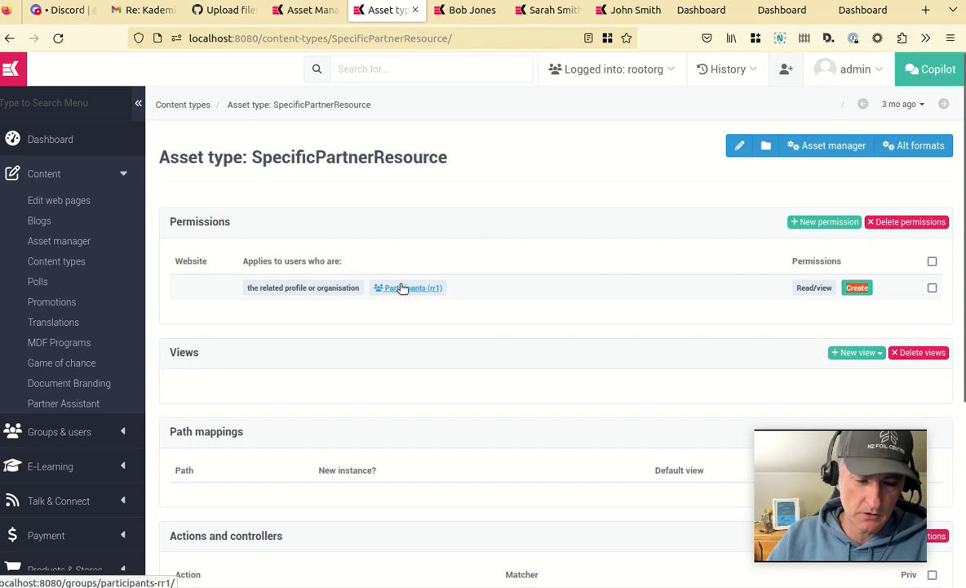
pyautogui.moveTo(254, 255)
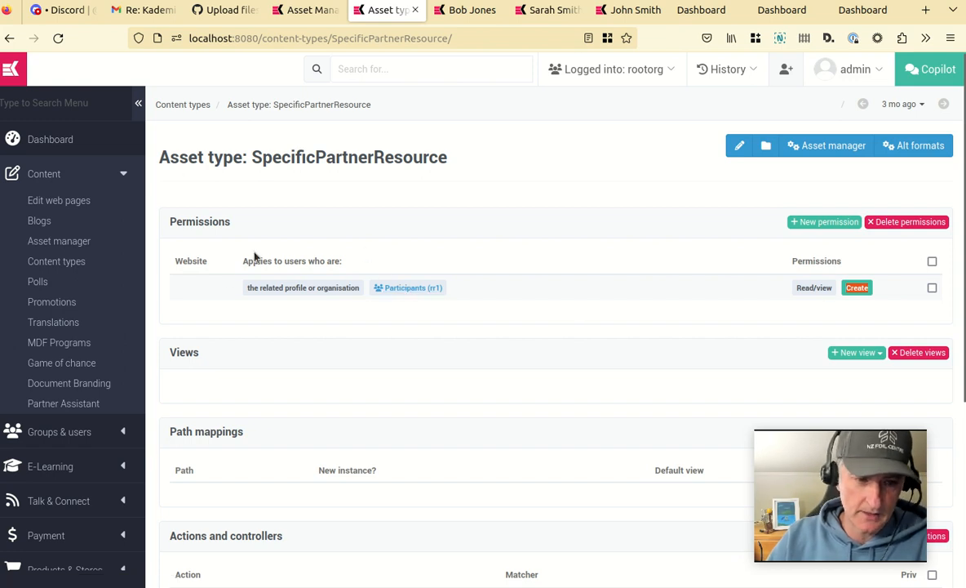
pyautogui.moveTo(529, 259)
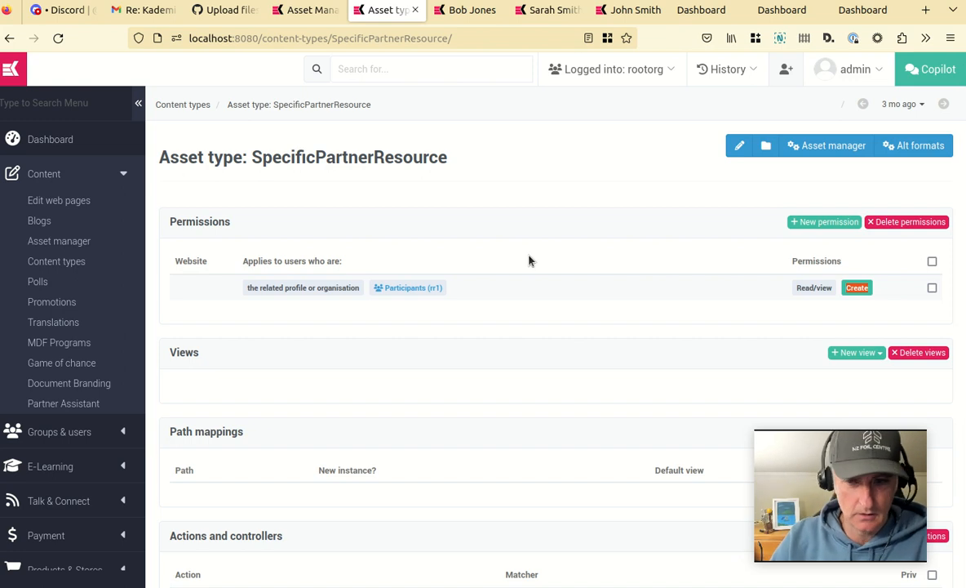
pyautogui.click(700, 10)
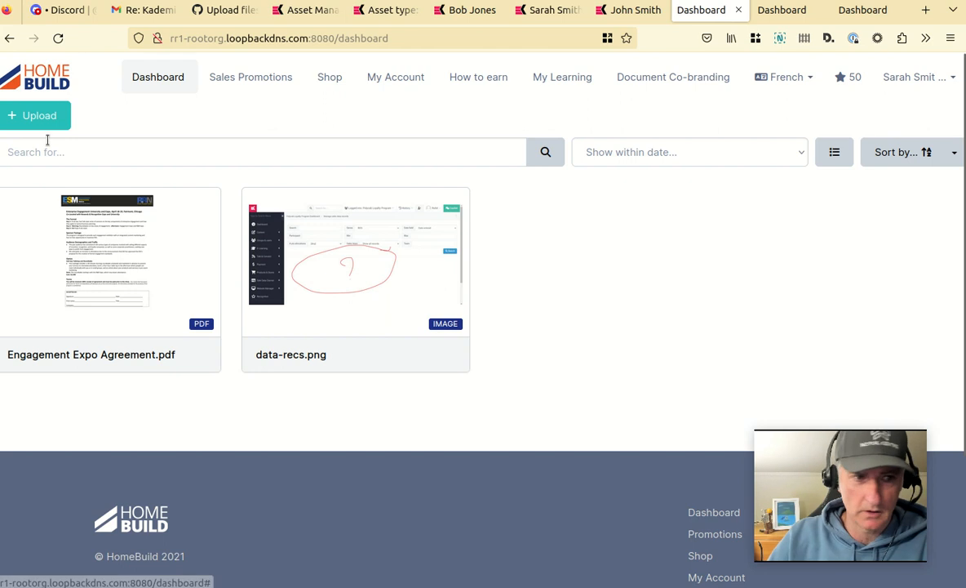
pyautogui.click(34, 115)
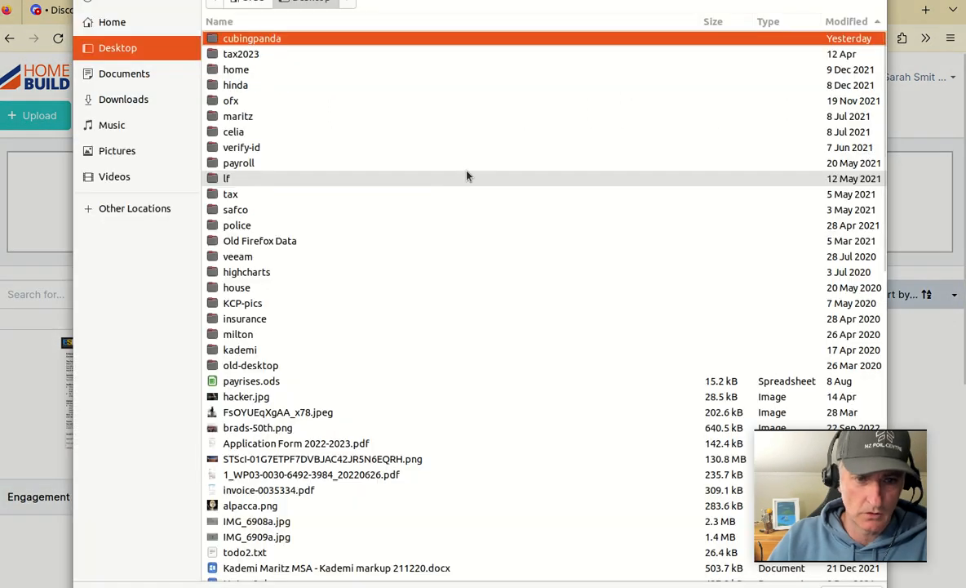
pyautogui.scroll(-3)
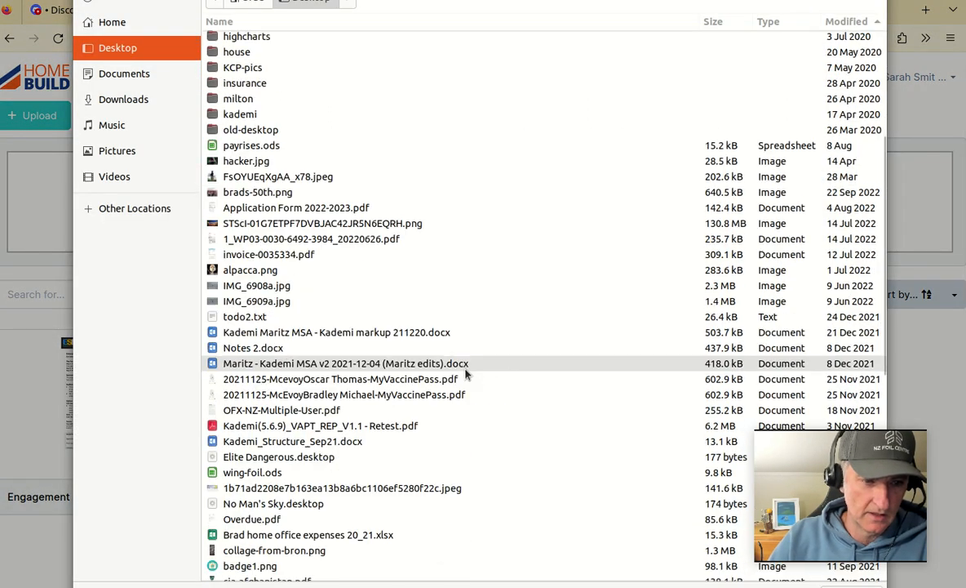
pyautogui.scroll(-3)
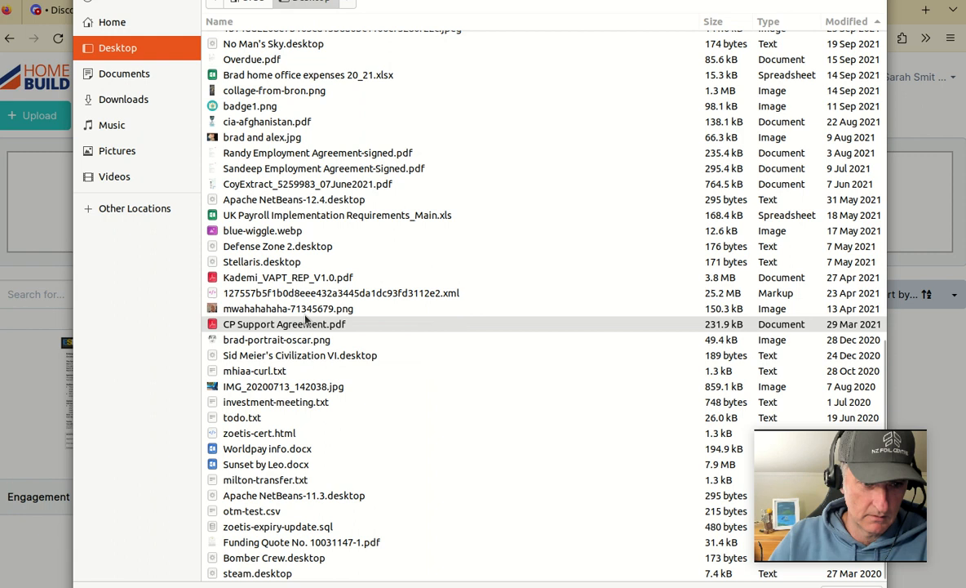
pyautogui.click(287, 277)
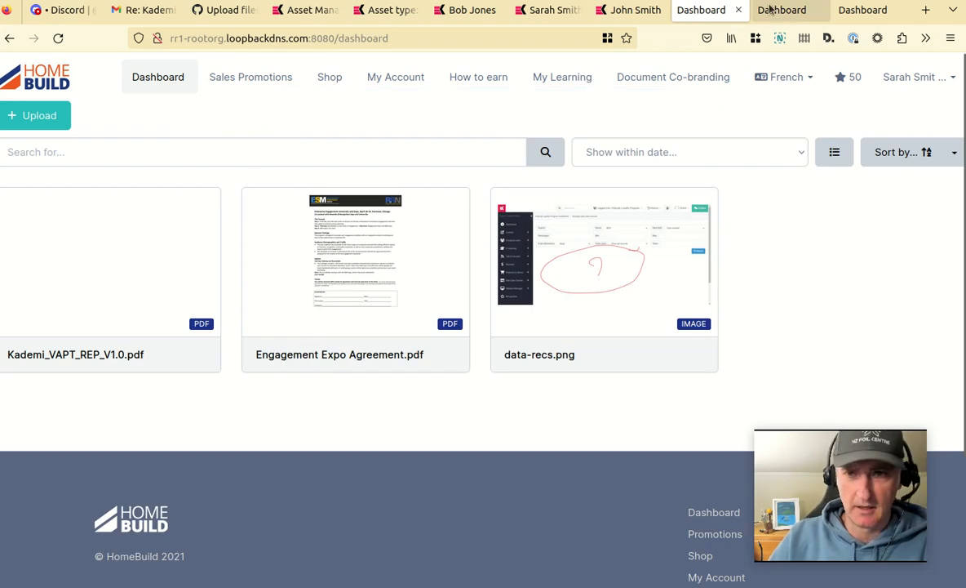
# - Confirm John Smith's dashboard lacks the new PDF and return to the admin asset manager
pyautogui.click(780, 10)
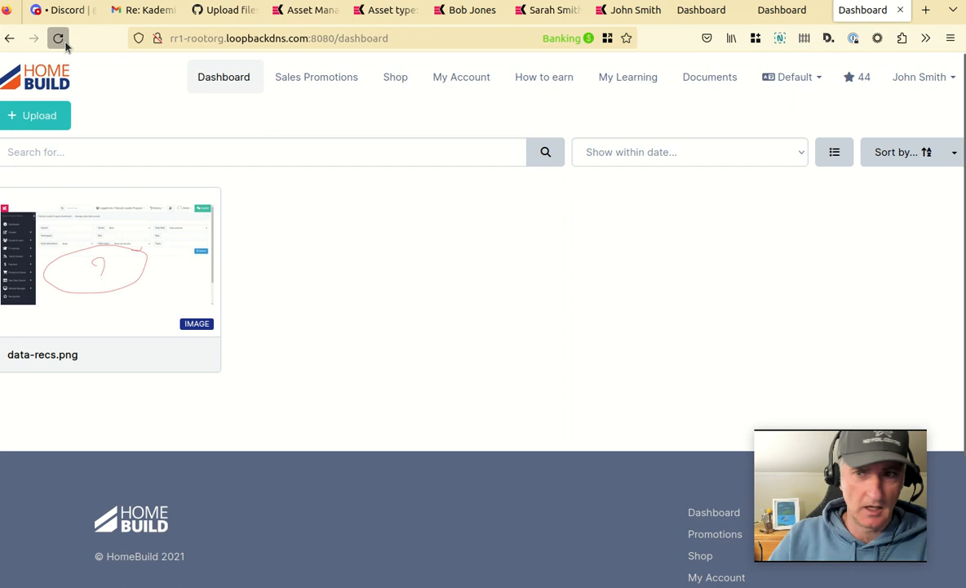
pyautogui.moveTo(130, 252)
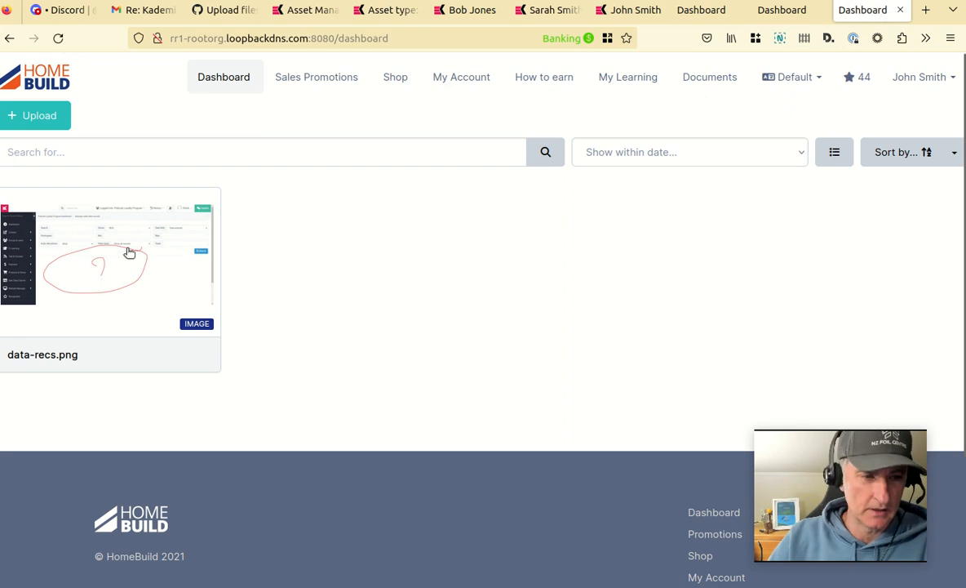
pyautogui.moveTo(418, 301)
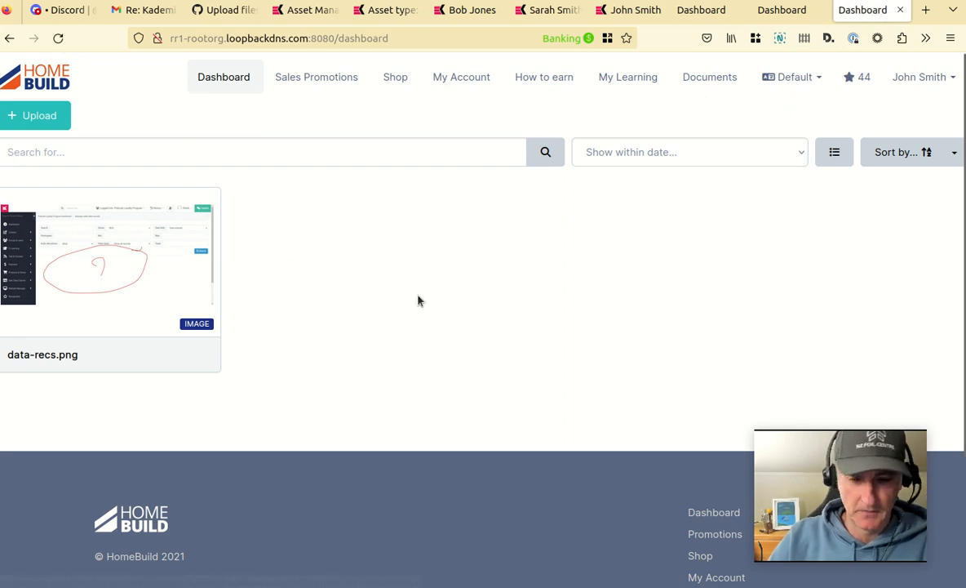
pyautogui.click(303, 9)
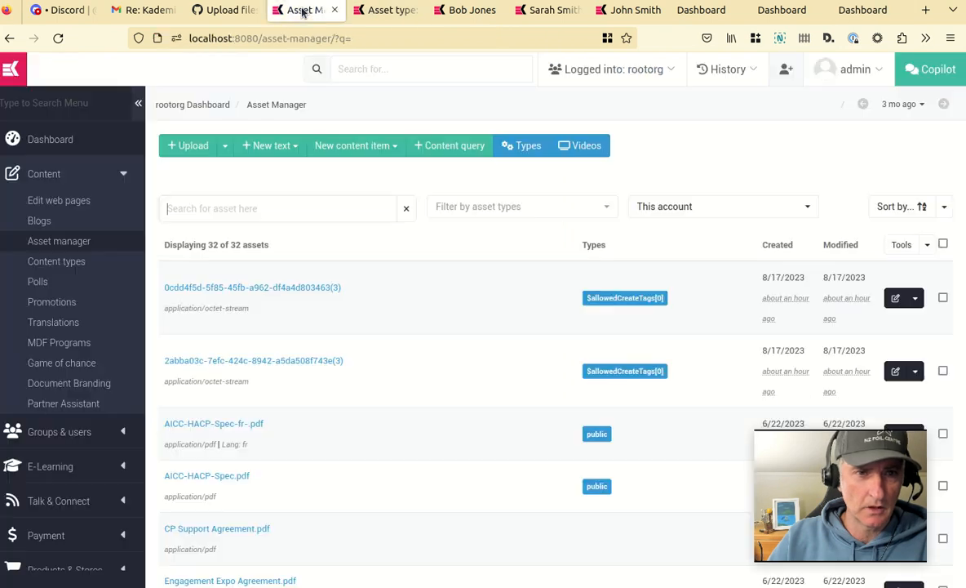
# - Search the assets for 'vapt' and scroll the 33-asset list to inspect the type badges
pyautogui.click(278, 209)
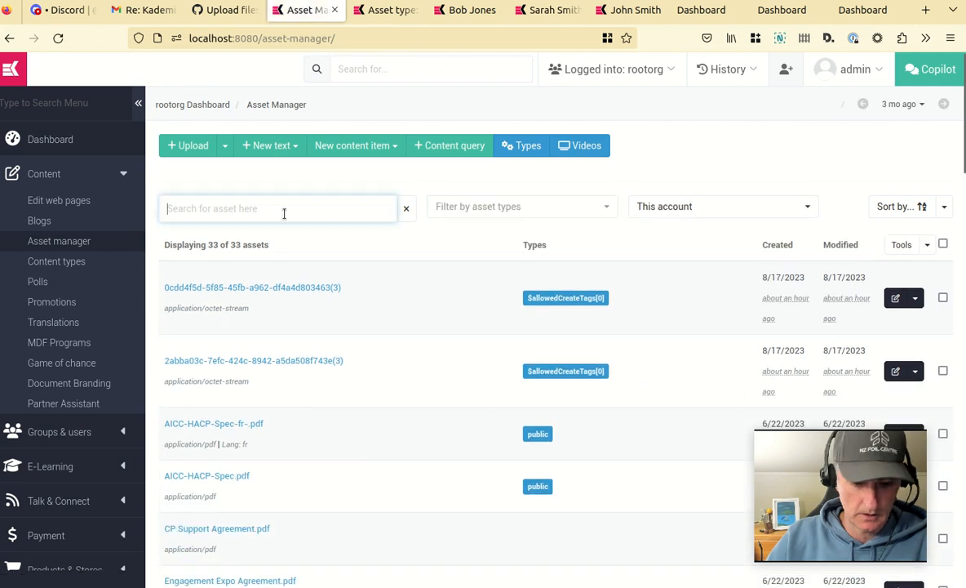
pyautogui.write('vapt')
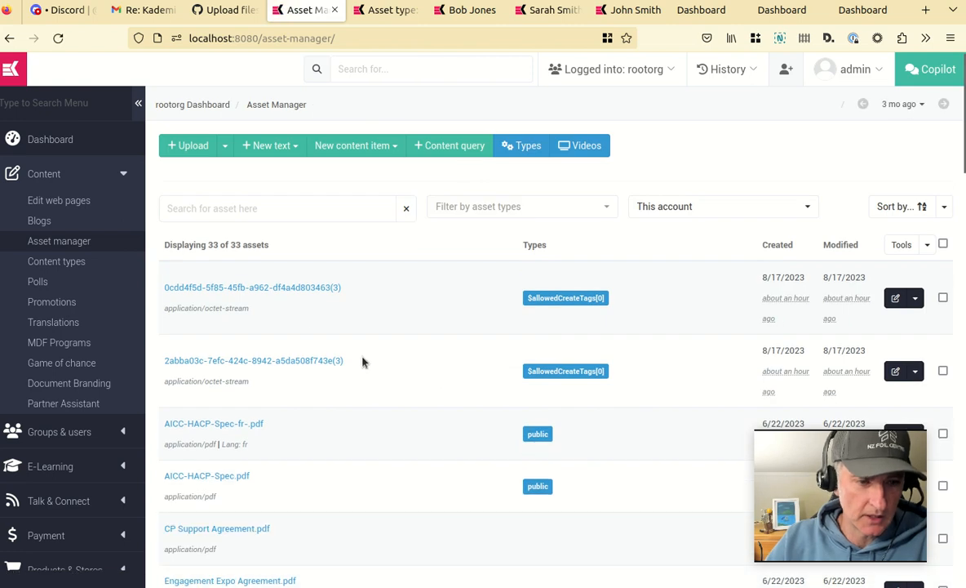
pyautogui.moveTo(457, 284)
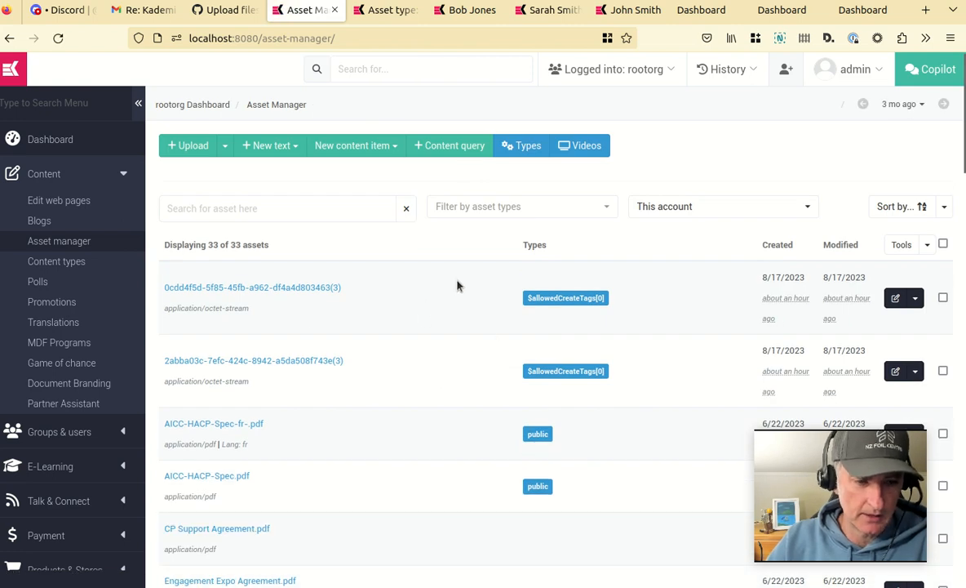
pyautogui.moveTo(431, 287)
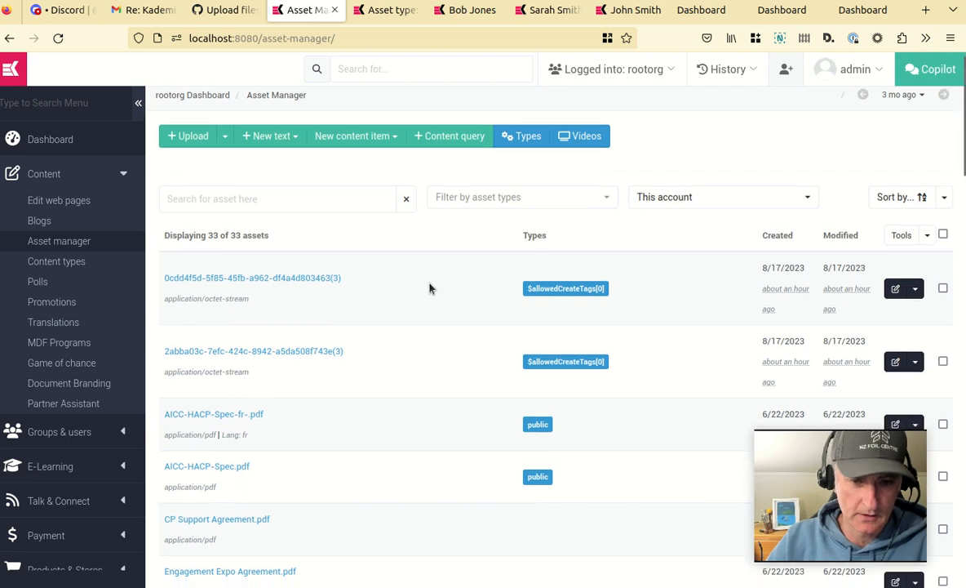
pyautogui.scroll(-3)
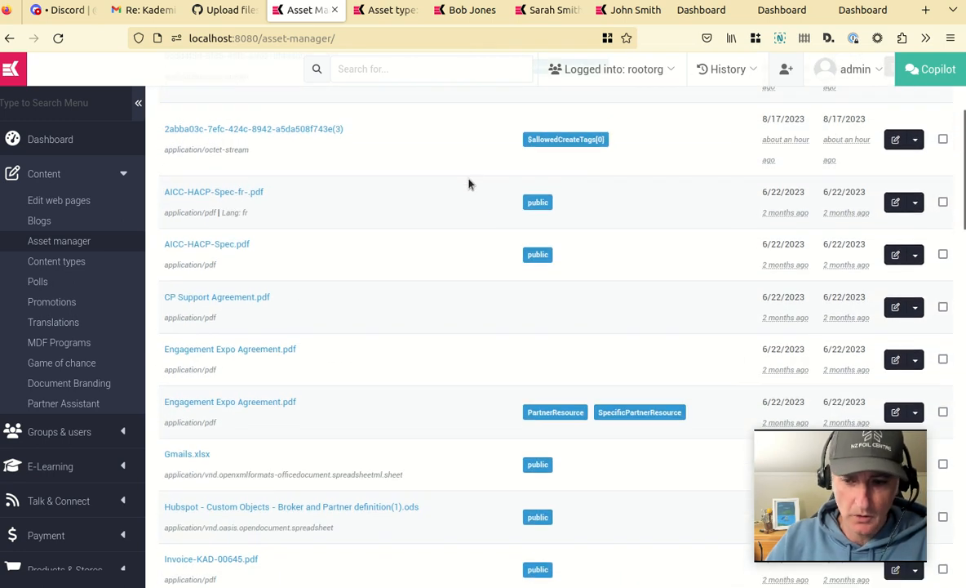
pyautogui.moveTo(438, 198)
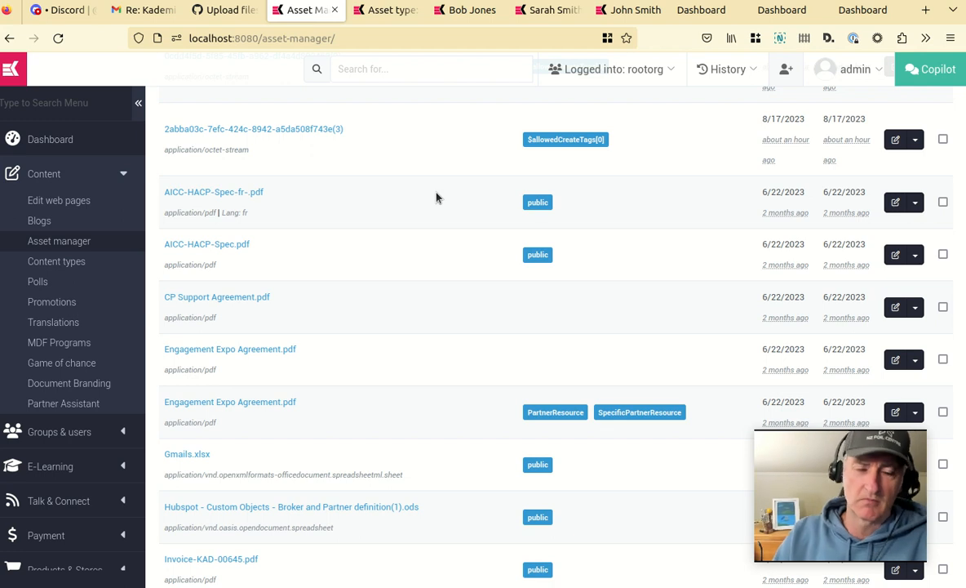
pyautogui.moveTo(424, 198)
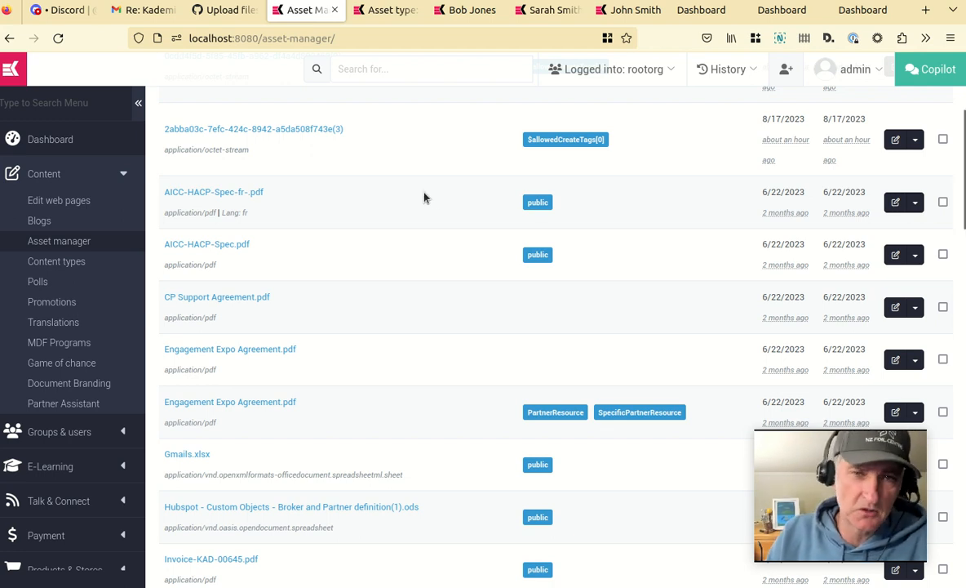
pyautogui.moveTo(545, 241)
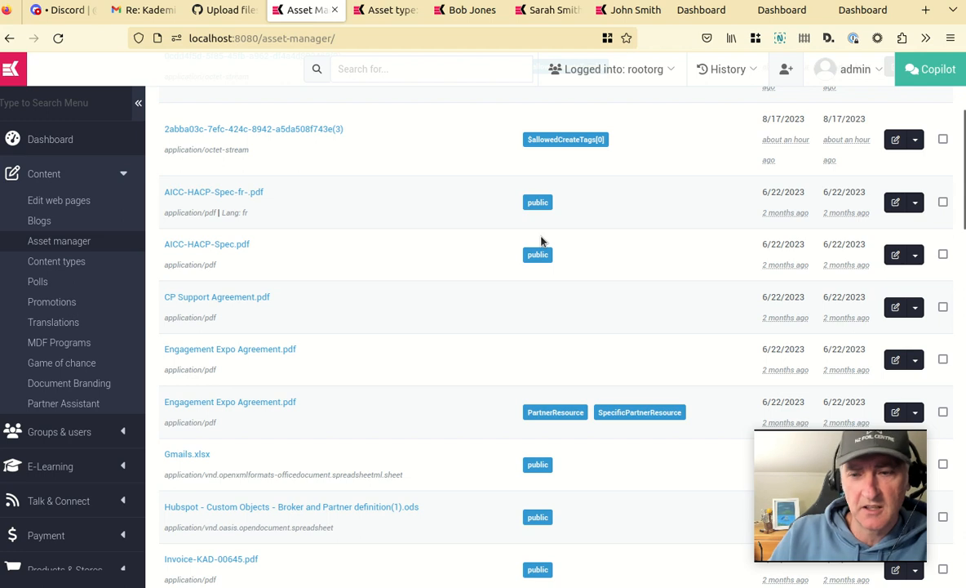
pyautogui.moveTo(725, 134)
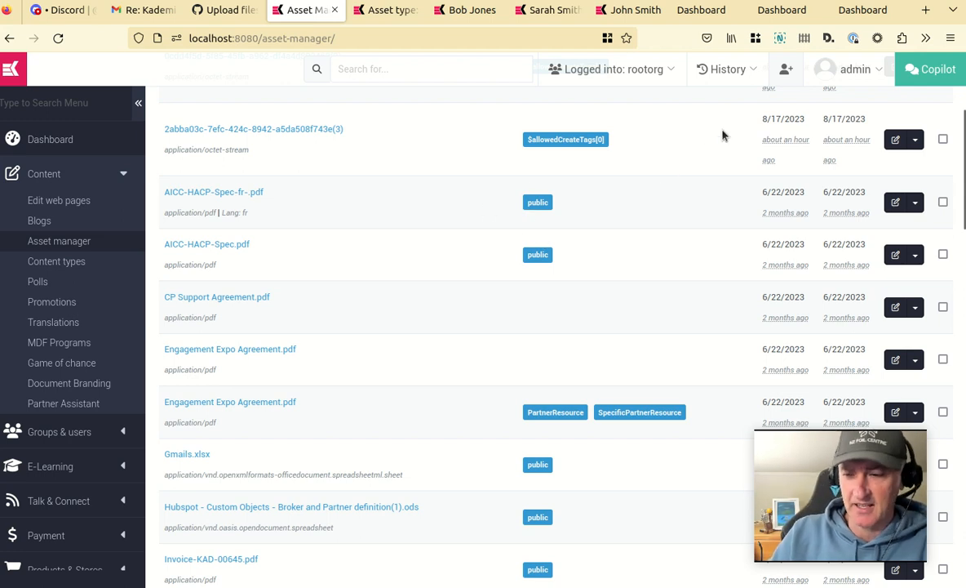